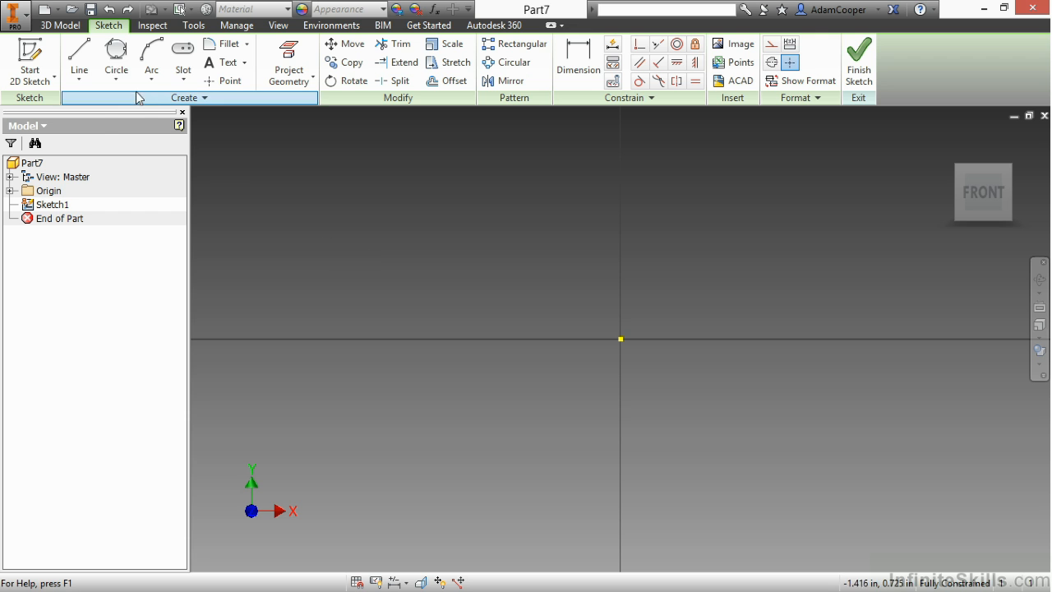
- Review the available circle and arc tools in the Sketch ribbon drop-downs
{"action": "left_click", "coordinate": [115, 69]}
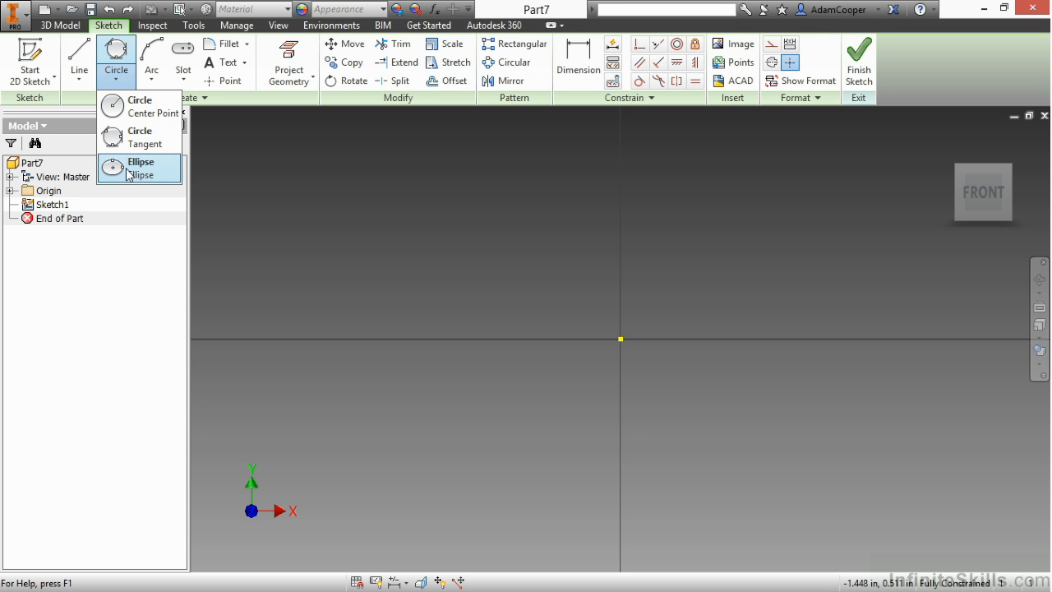
{"action": "mouse_move", "coordinate": [140, 138]}
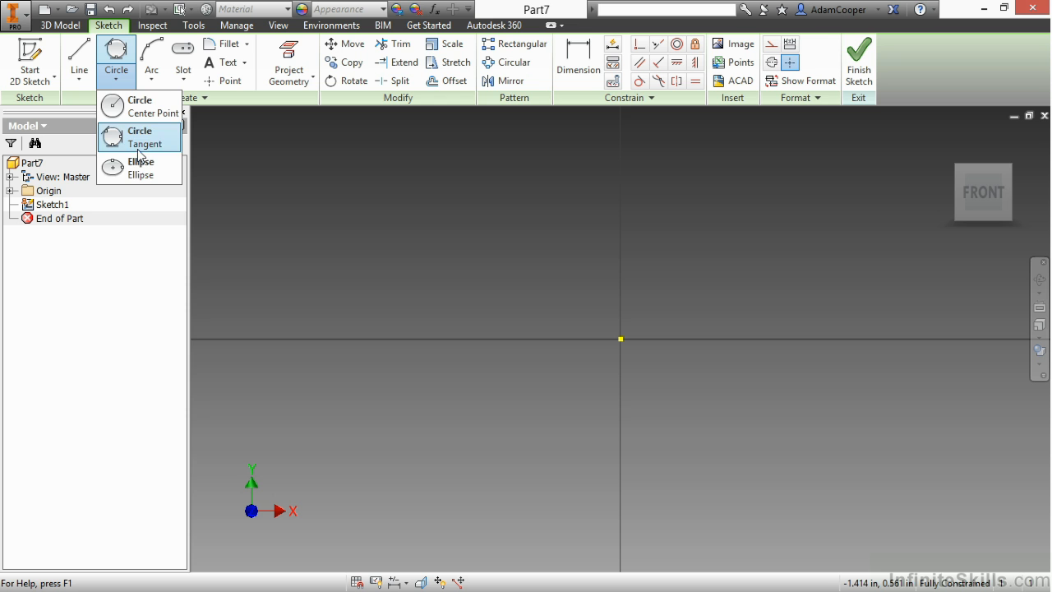
{"action": "mouse_move", "coordinate": [140, 105]}
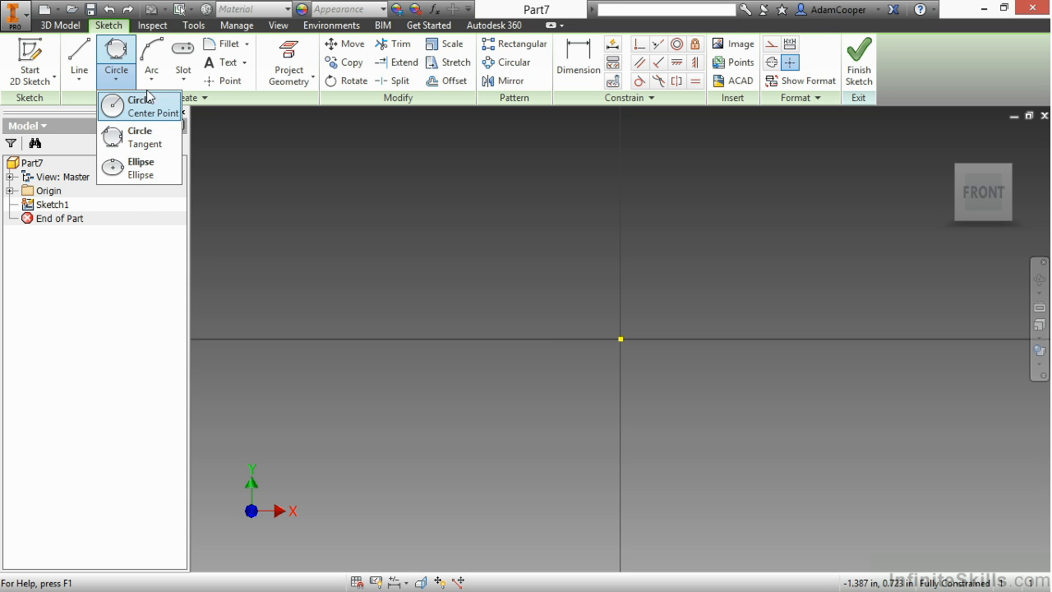
{"action": "left_click", "coordinate": [151, 62]}
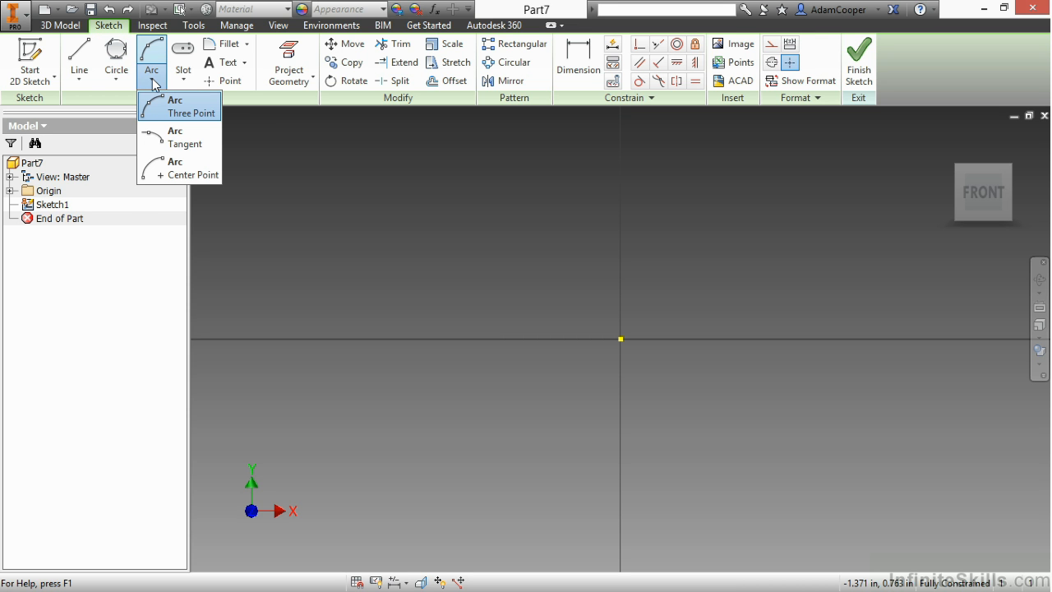
{"action": "mouse_move", "coordinate": [164, 168]}
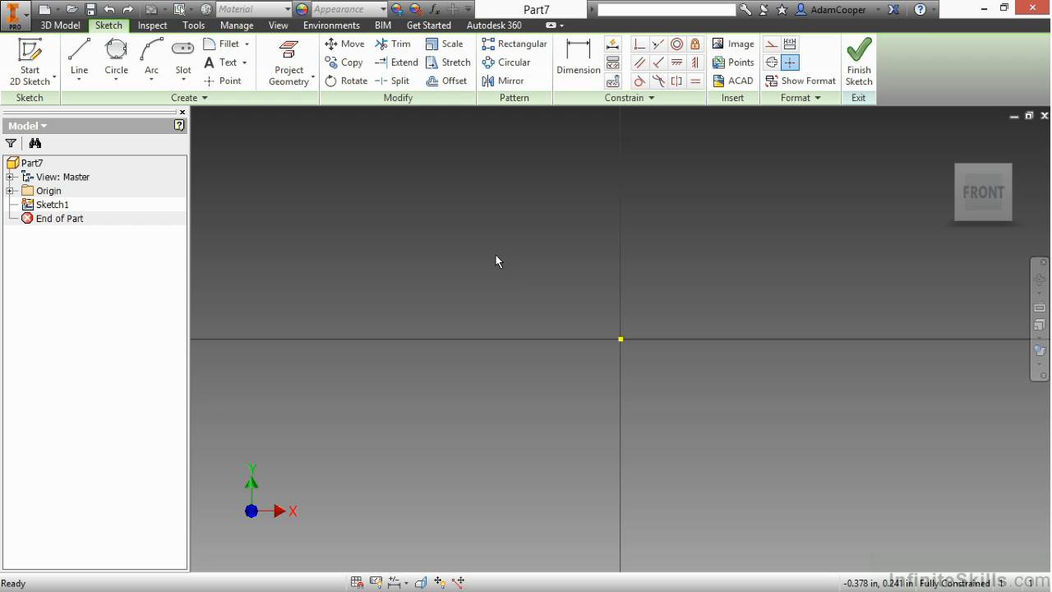
{"action": "mouse_move", "coordinate": [519, 282]}
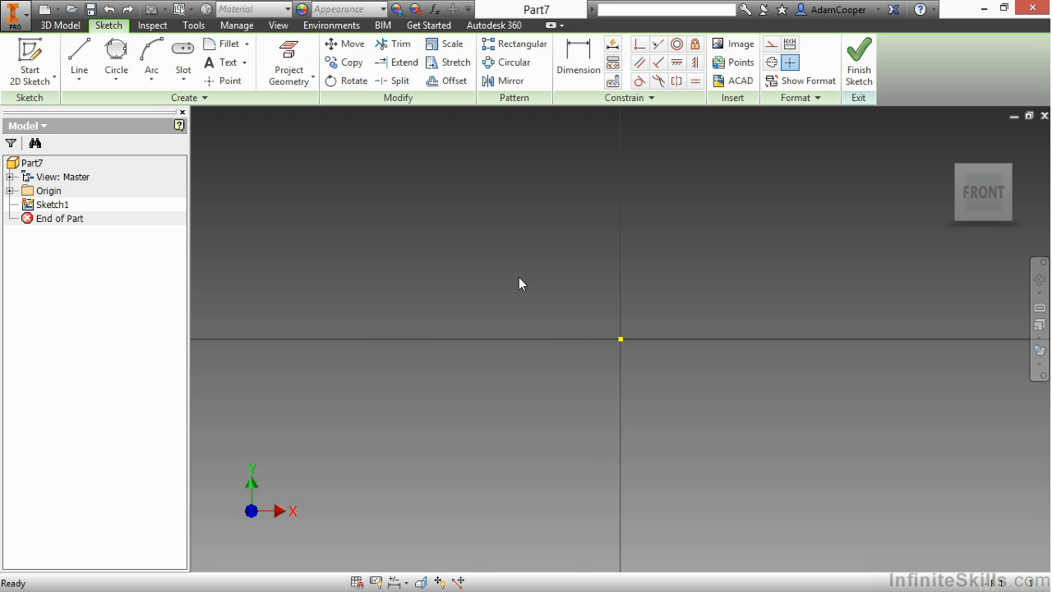
- Draw a Center Point Circle with its centre on the sketch origin and finish the command
{"action": "right_click", "coordinate": [519, 283]}
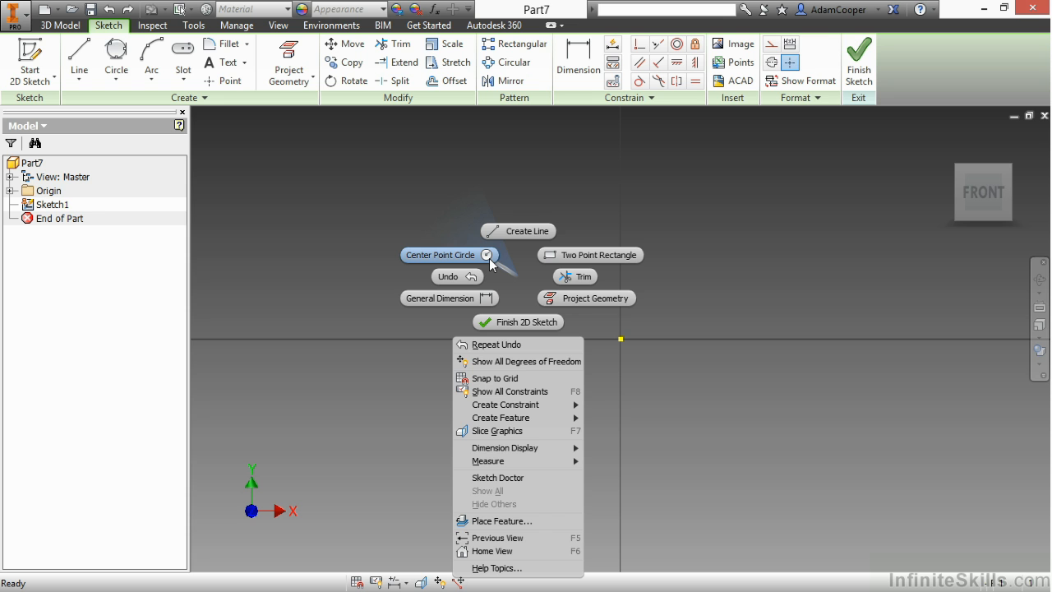
{"action": "left_click", "coordinate": [444, 254]}
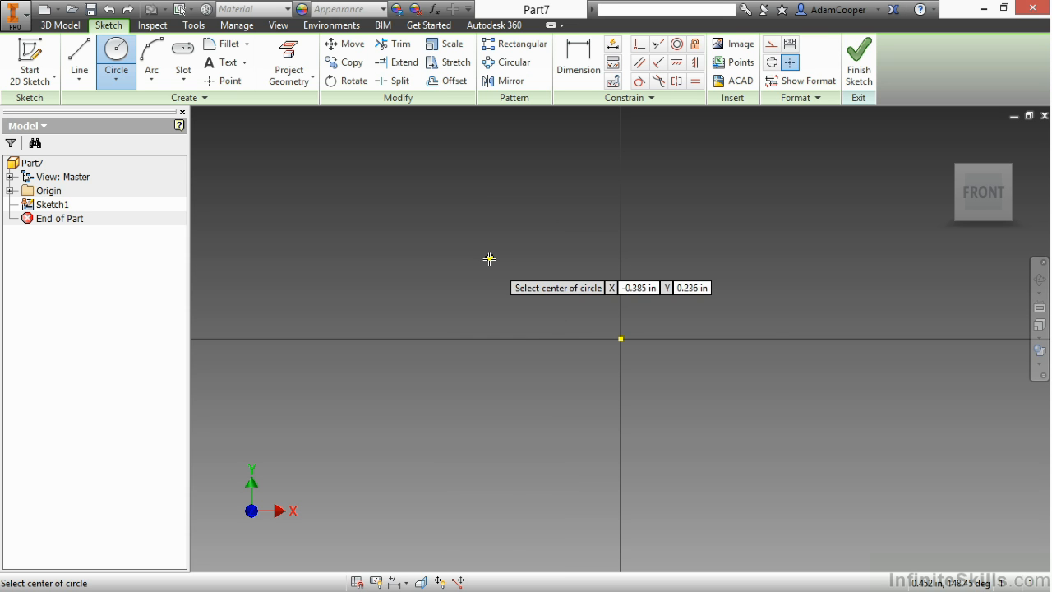
{"action": "mouse_move", "coordinate": [603, 325]}
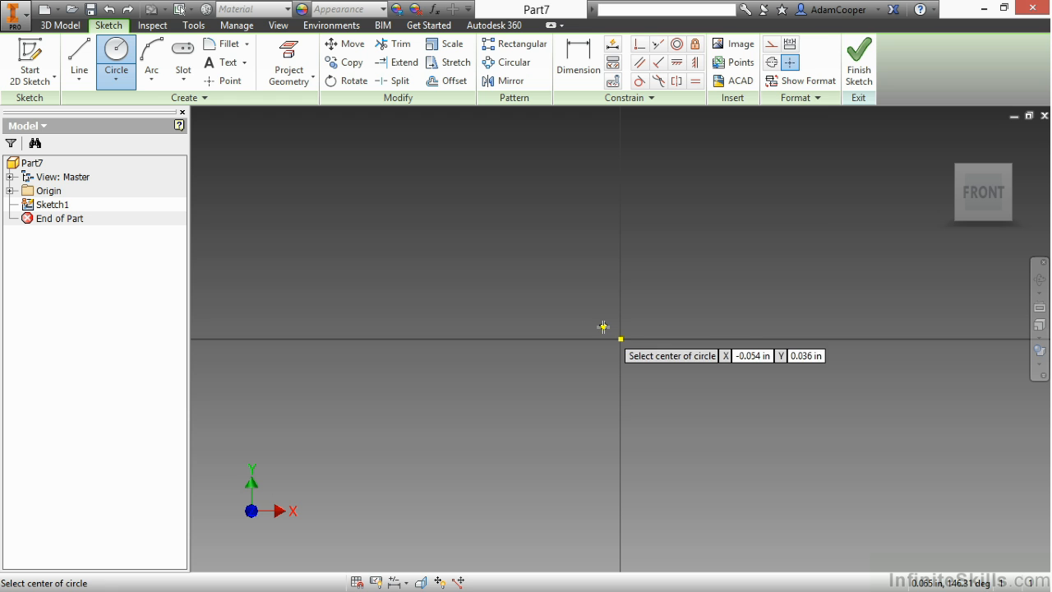
{"action": "mouse_move", "coordinate": [618, 337]}
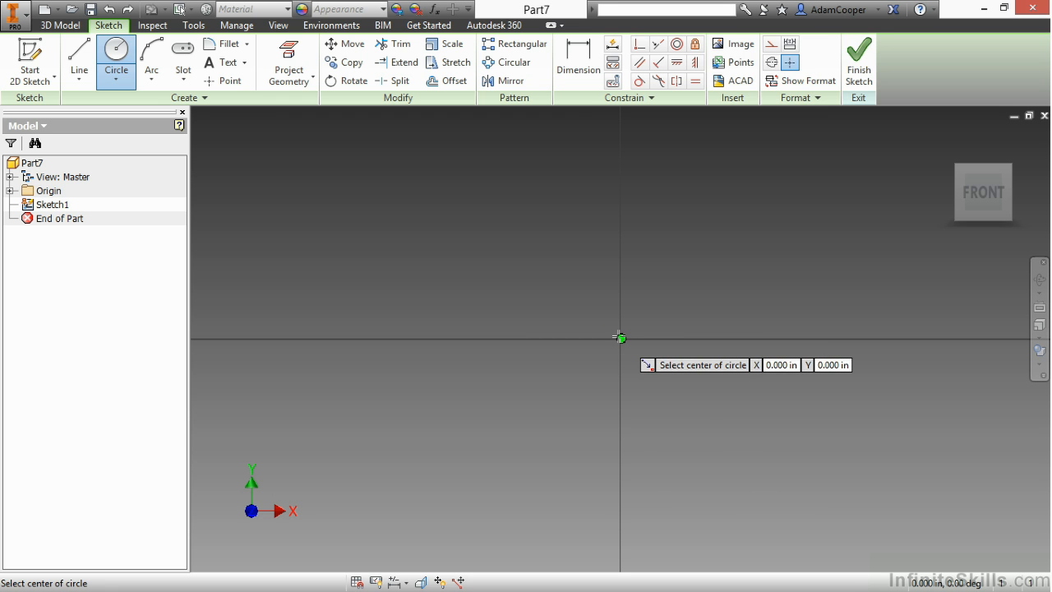
{"action": "left_click", "coordinate": [621, 338]}
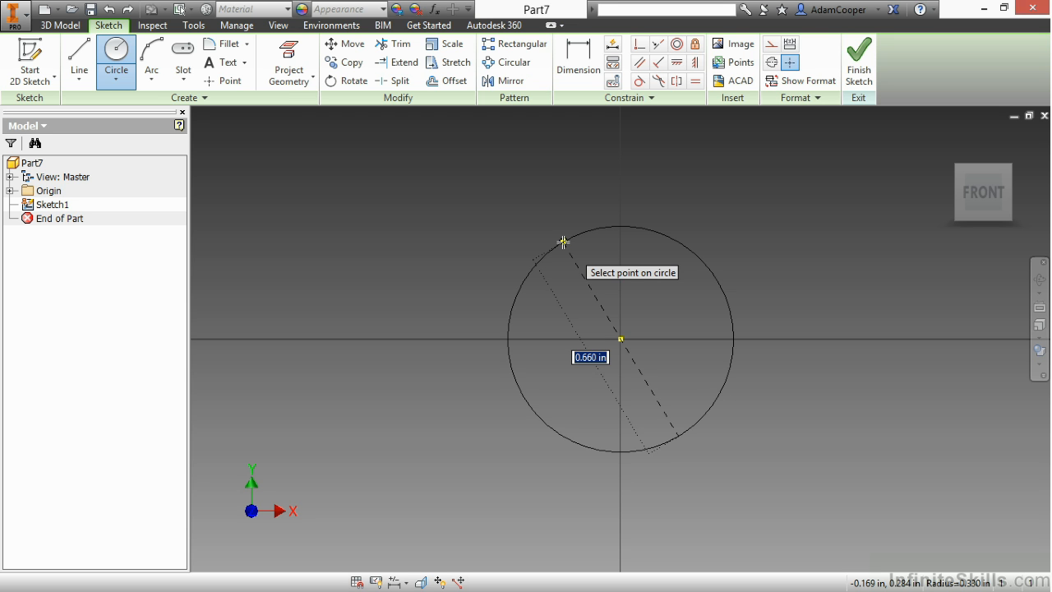
{"action": "left_click", "coordinate": [562, 242]}
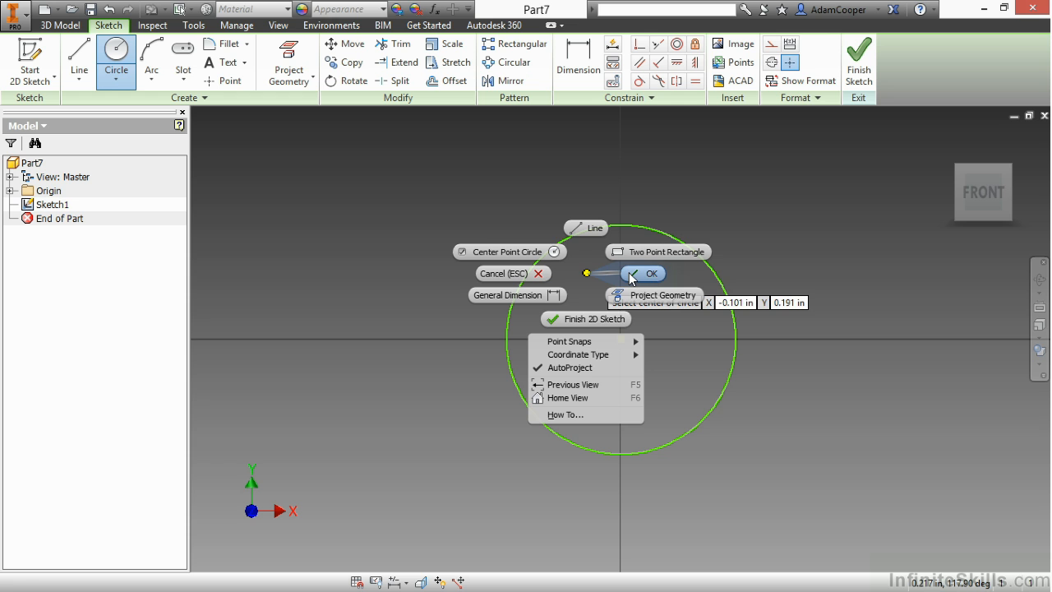
{"action": "left_click", "coordinate": [651, 273]}
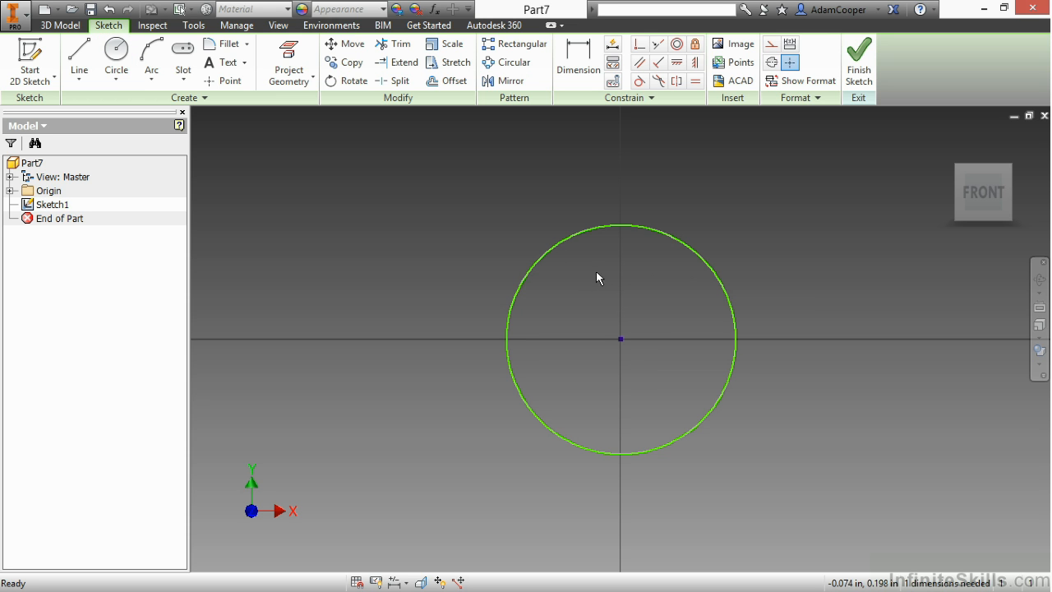
{"action": "mouse_move", "coordinate": [320, 293]}
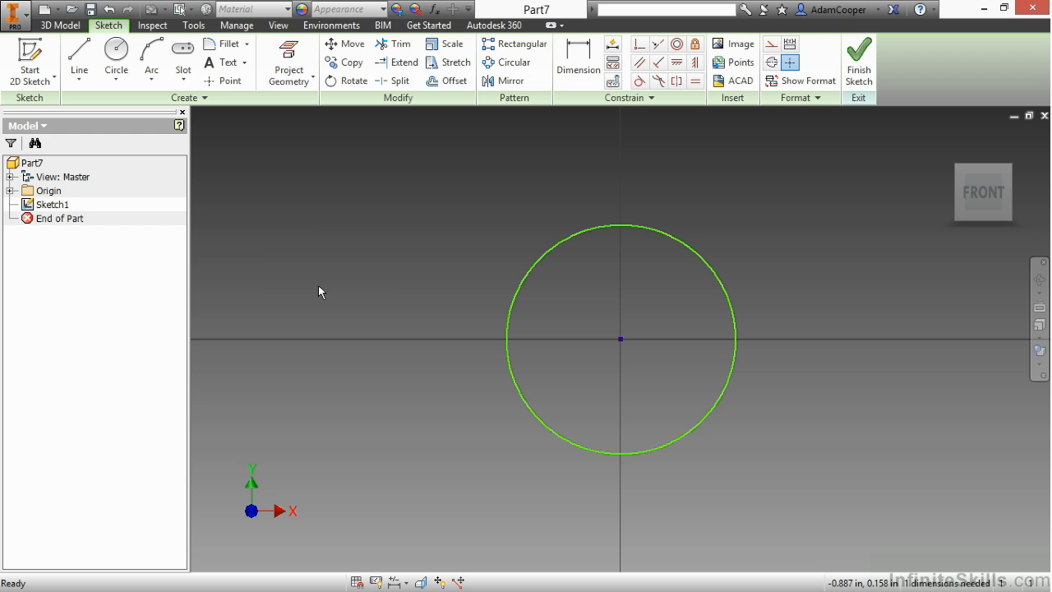
- Draw three connected line segments as an open outline left of the circle
{"action": "right_click", "coordinate": [320, 292]}
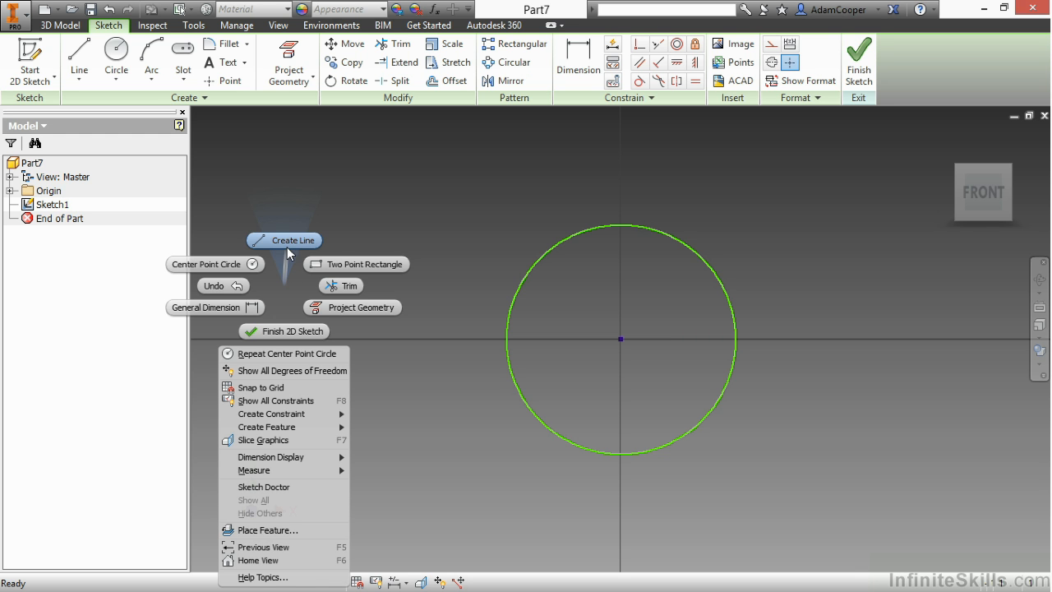
{"action": "left_click", "coordinate": [292, 240]}
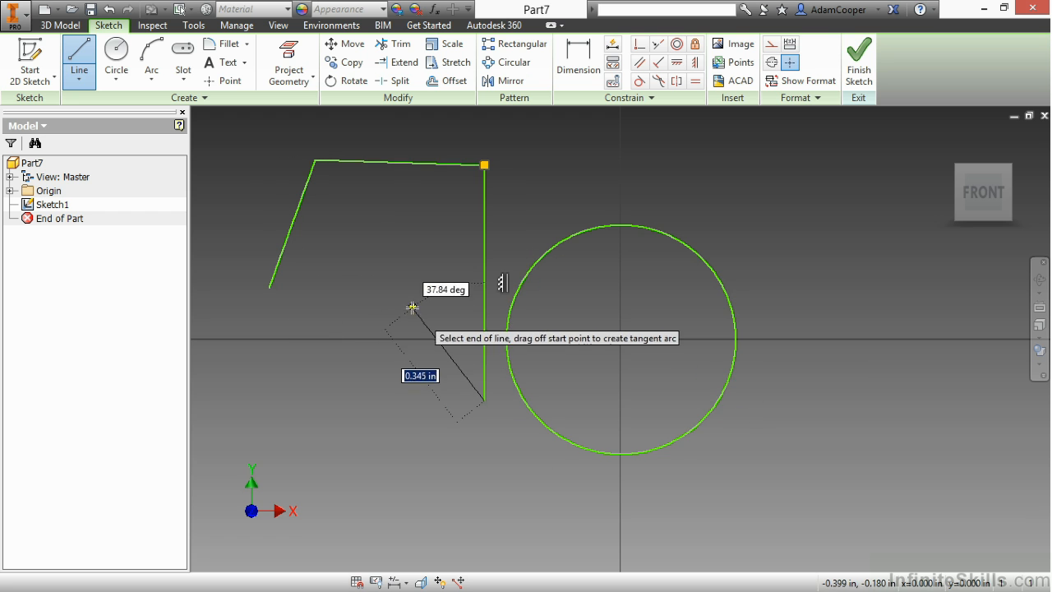
{"action": "key", "text": "Escape"}
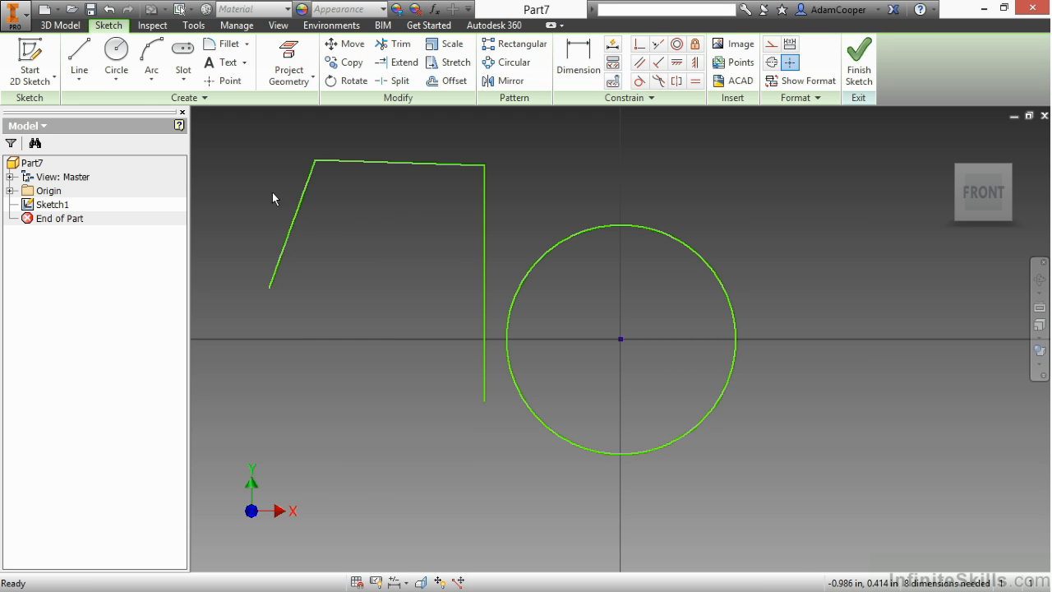
- Start a Tangent circle and pick the outline's lines for it to touch
{"action": "left_click", "coordinate": [115, 69]}
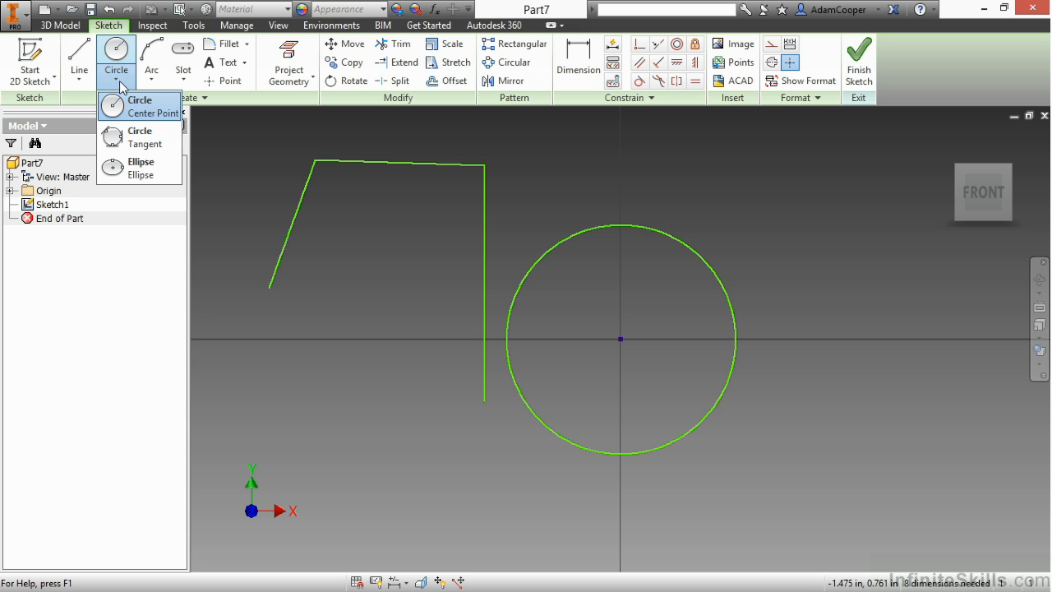
{"action": "left_click", "coordinate": [139, 105]}
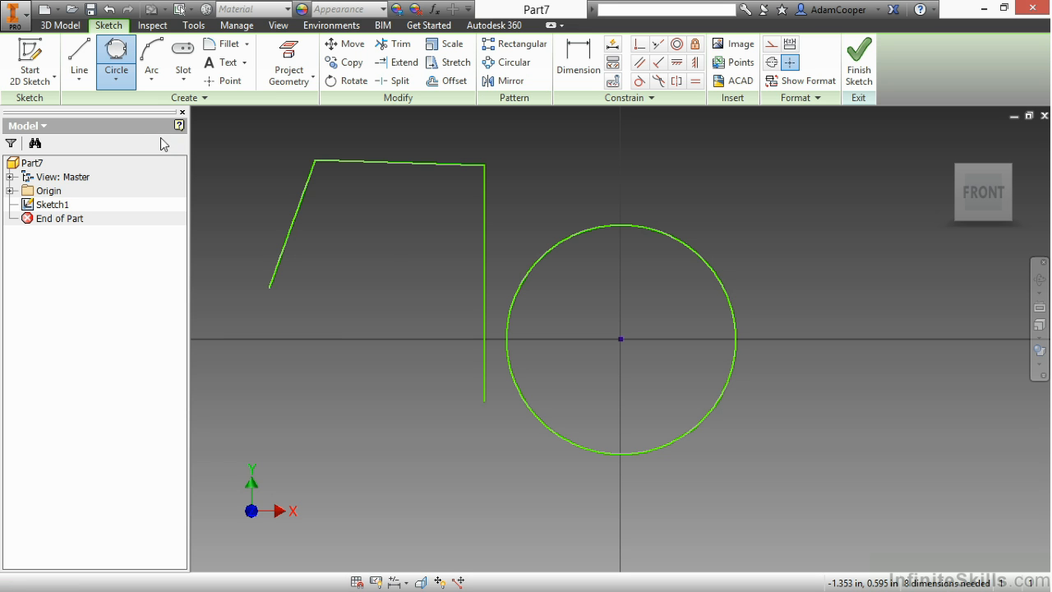
{"action": "left_click", "coordinate": [293, 222]}
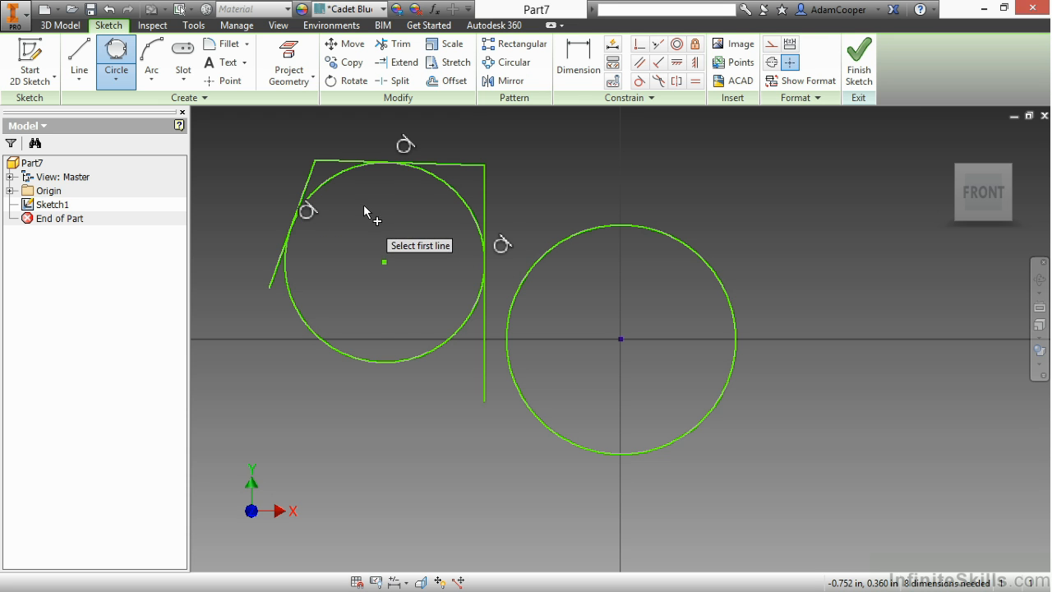
{"action": "mouse_move", "coordinate": [411, 210]}
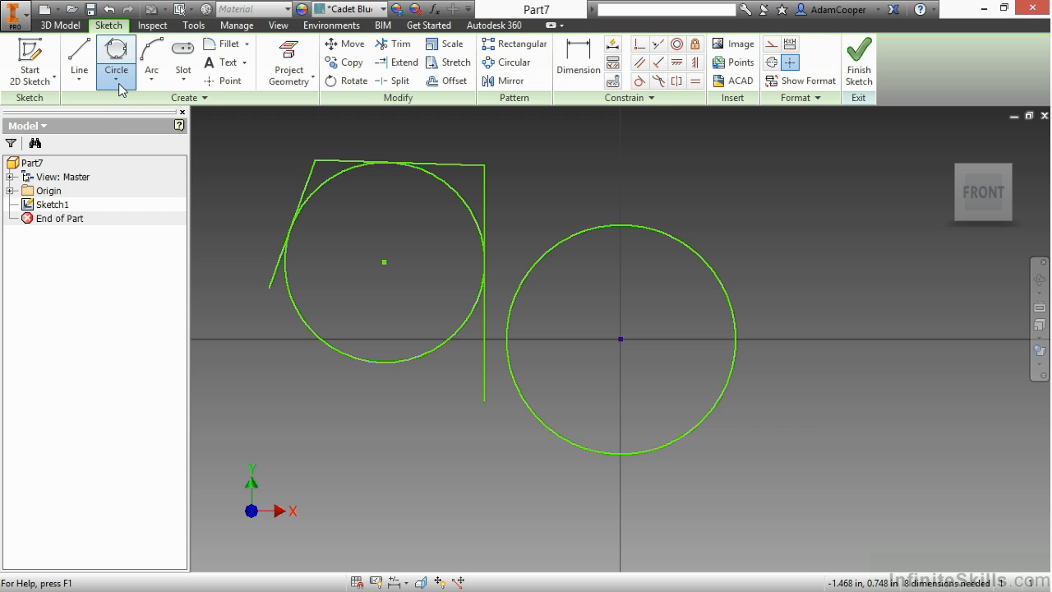
- Place an ellipse centred below-right of the origin circle and set its first axis
{"action": "left_click", "coordinate": [116, 52]}
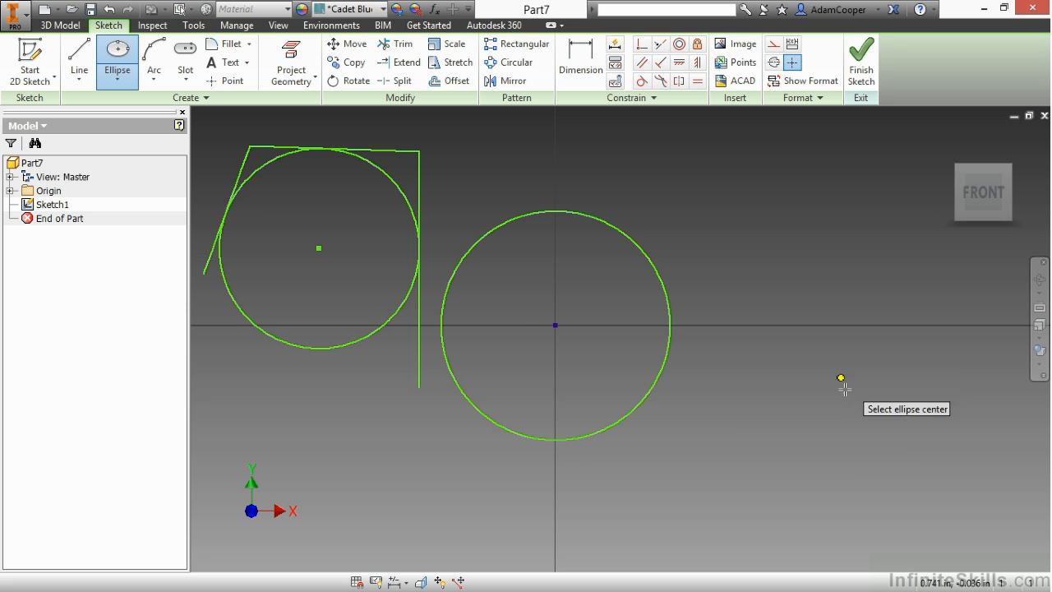
{"action": "left_click", "coordinate": [840, 379]}
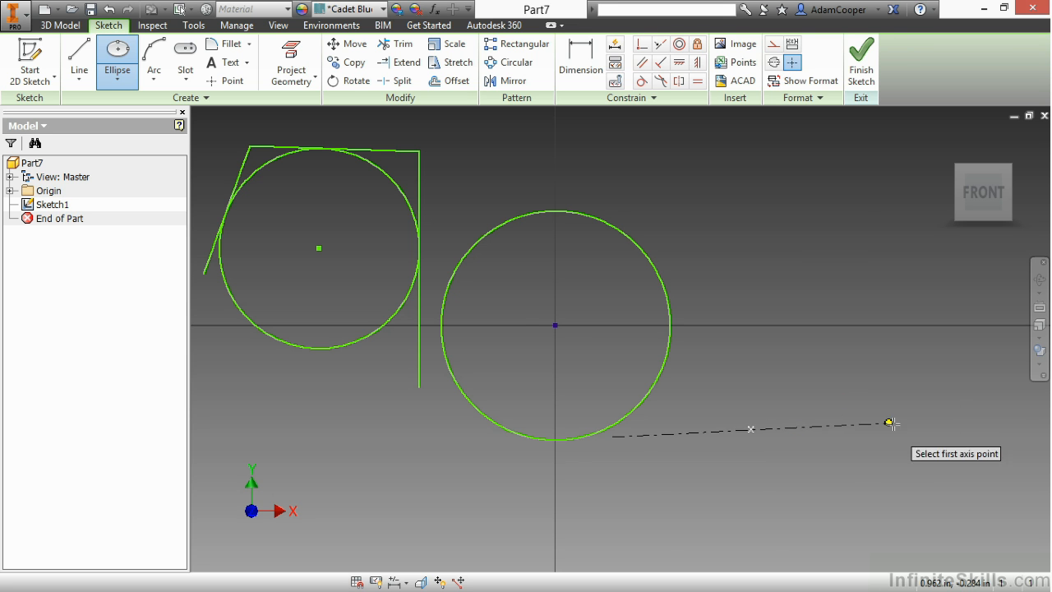
{"action": "mouse_move", "coordinate": [838, 431]}
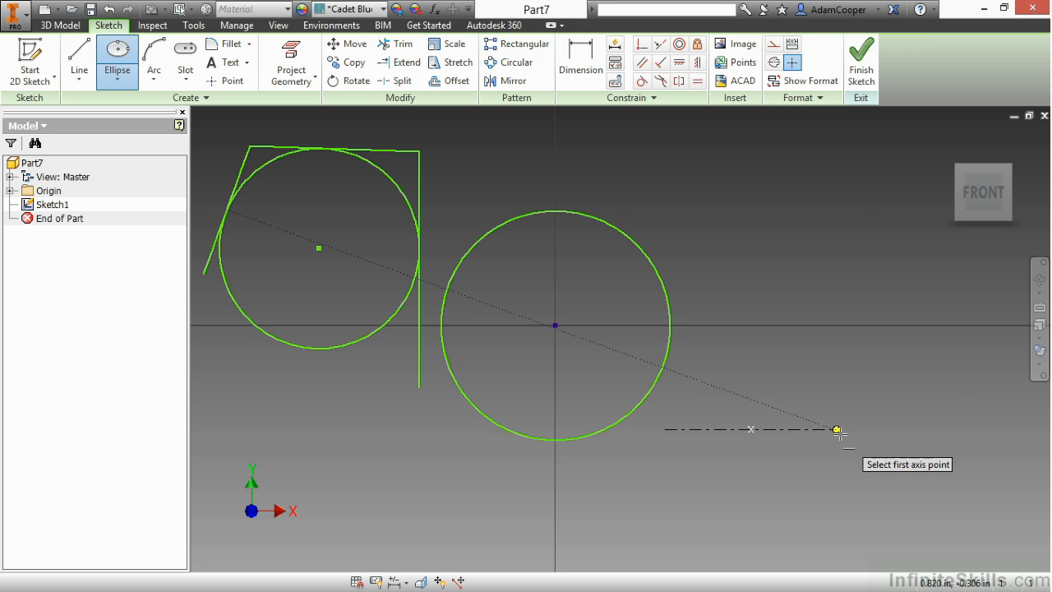
{"action": "left_click", "coordinate": [836, 431]}
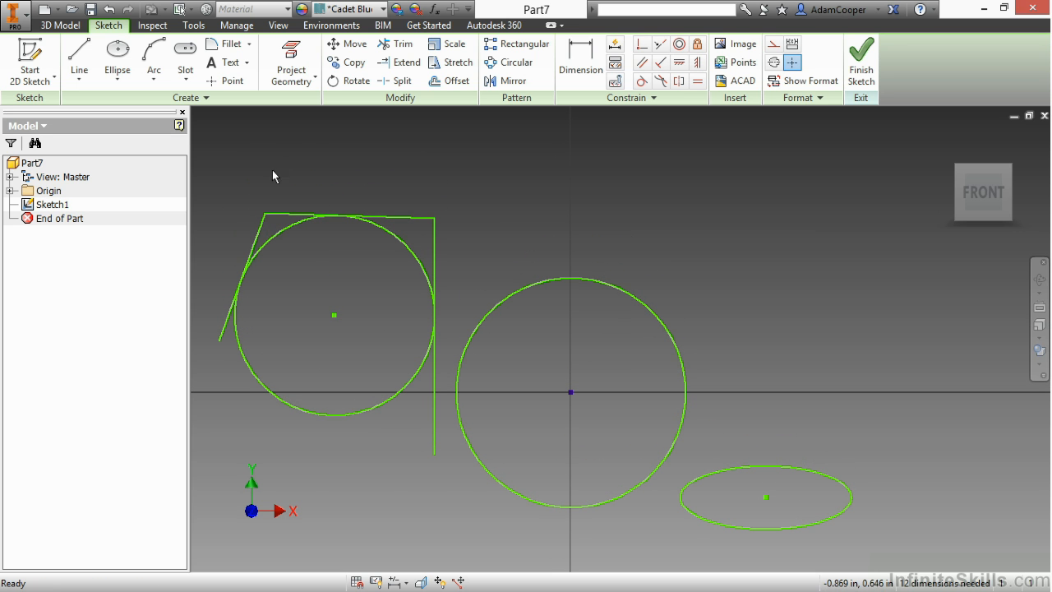
- Draw a large Three Point arc over the top of the sketch, fixing curvature with a third point
{"action": "left_click", "coordinate": [154, 57]}
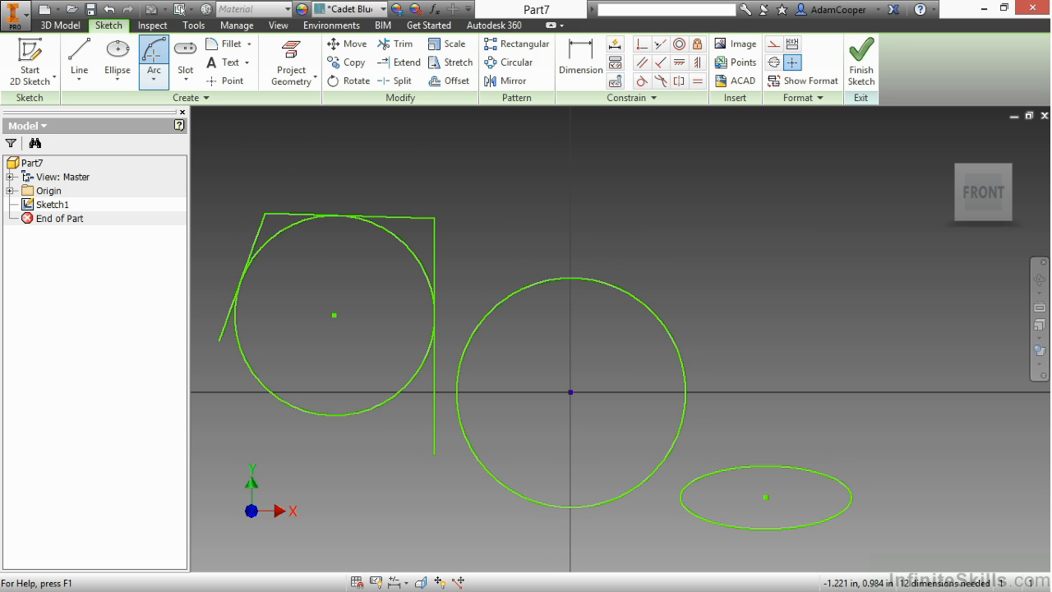
{"action": "left_click", "coordinate": [155, 58]}
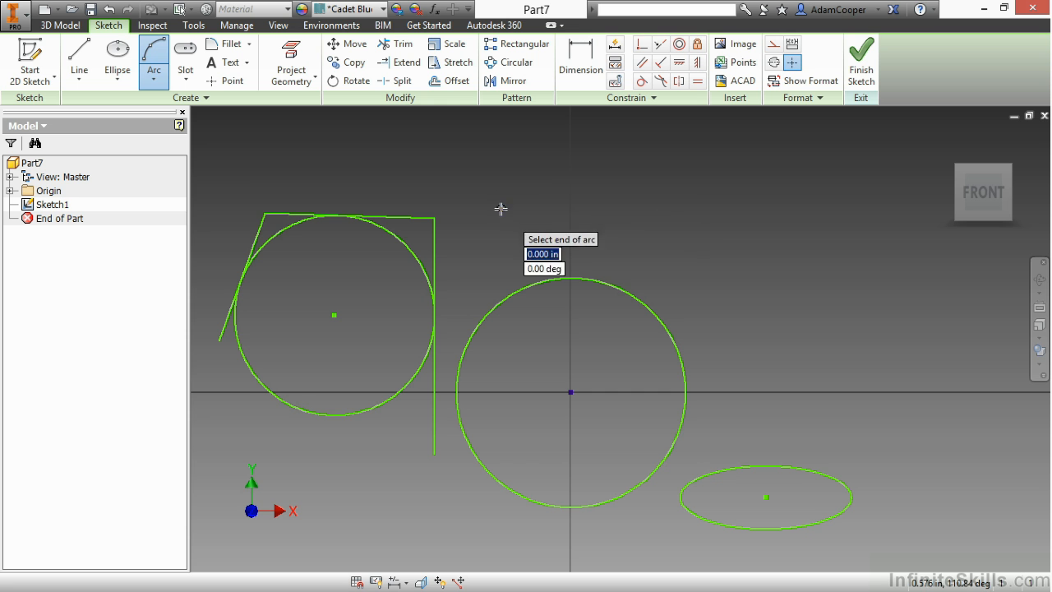
{"action": "mouse_move", "coordinate": [813, 215]}
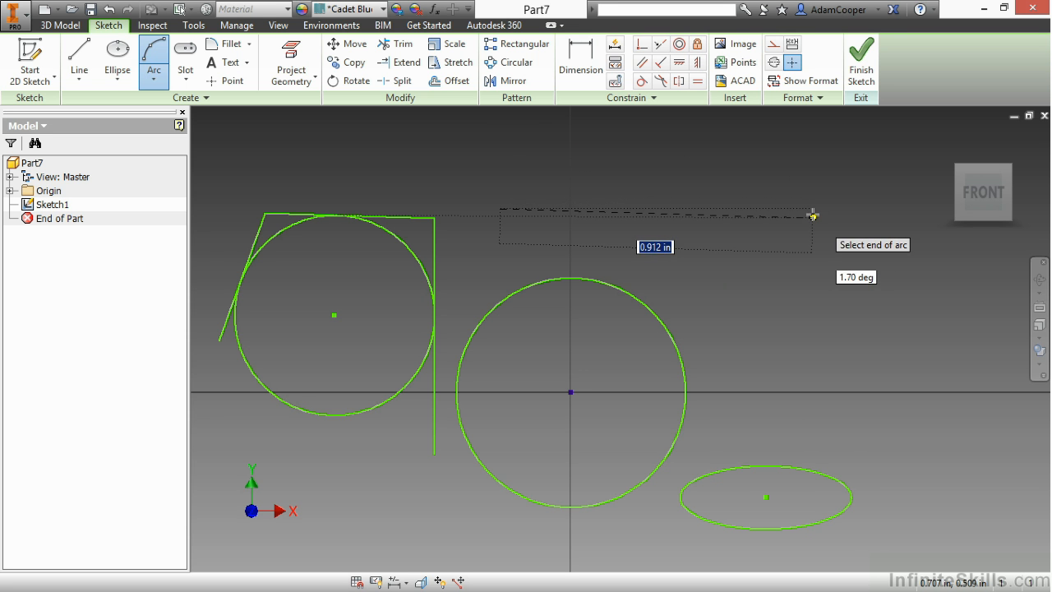
{"action": "mouse_move", "coordinate": [664, 156]}
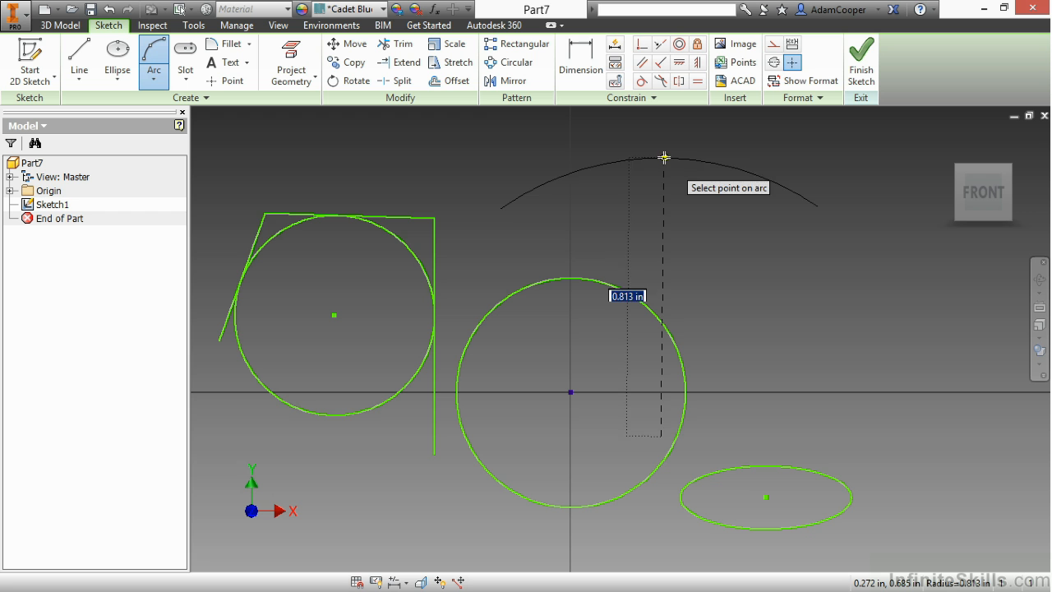
{"action": "mouse_move", "coordinate": [656, 141]}
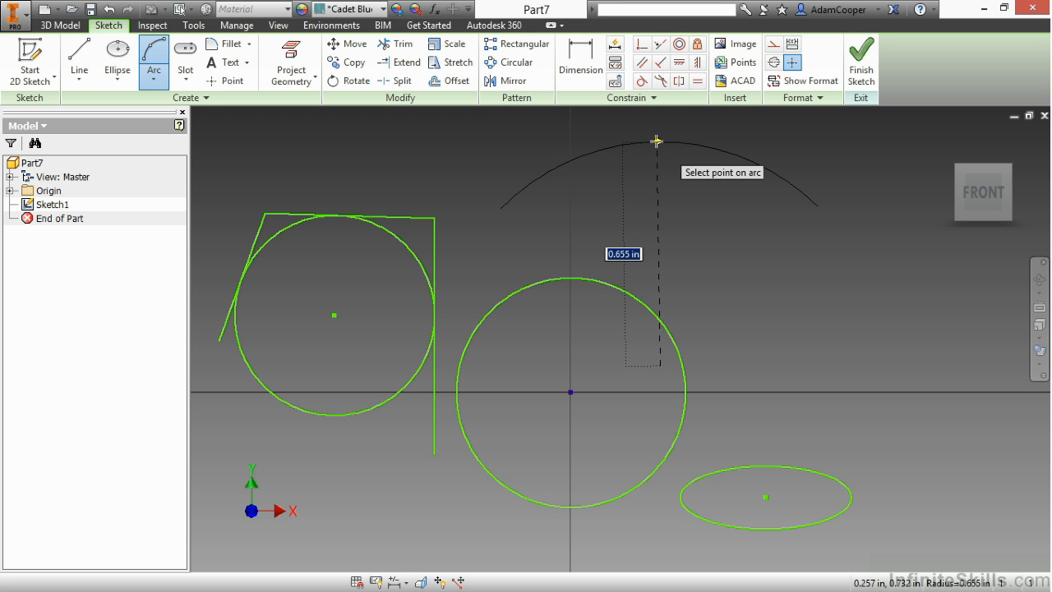
{"action": "mouse_move", "coordinate": [678, 148]}
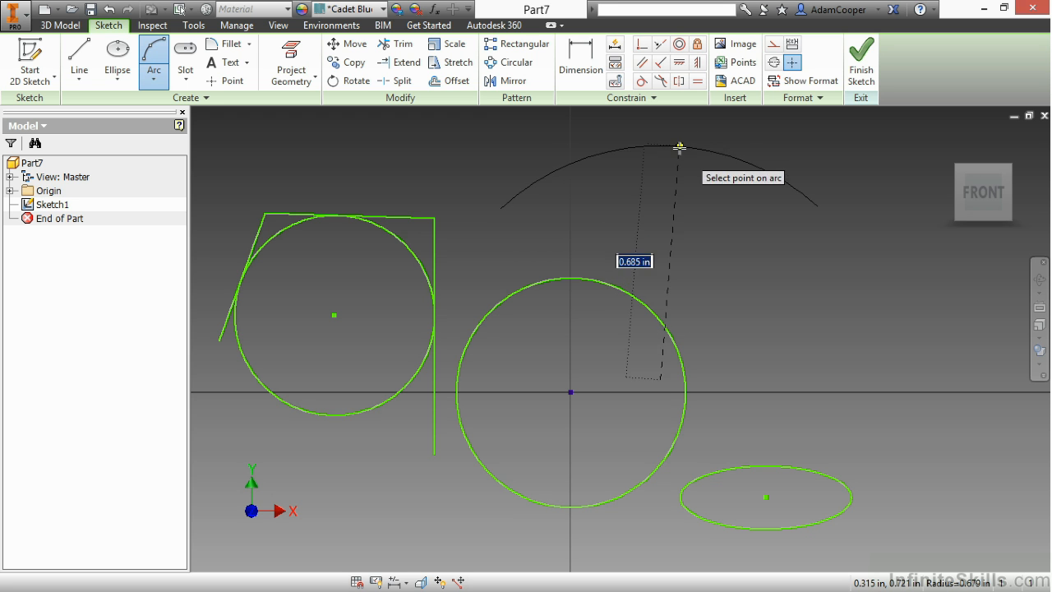
{"action": "left_click", "coordinate": [680, 148]}
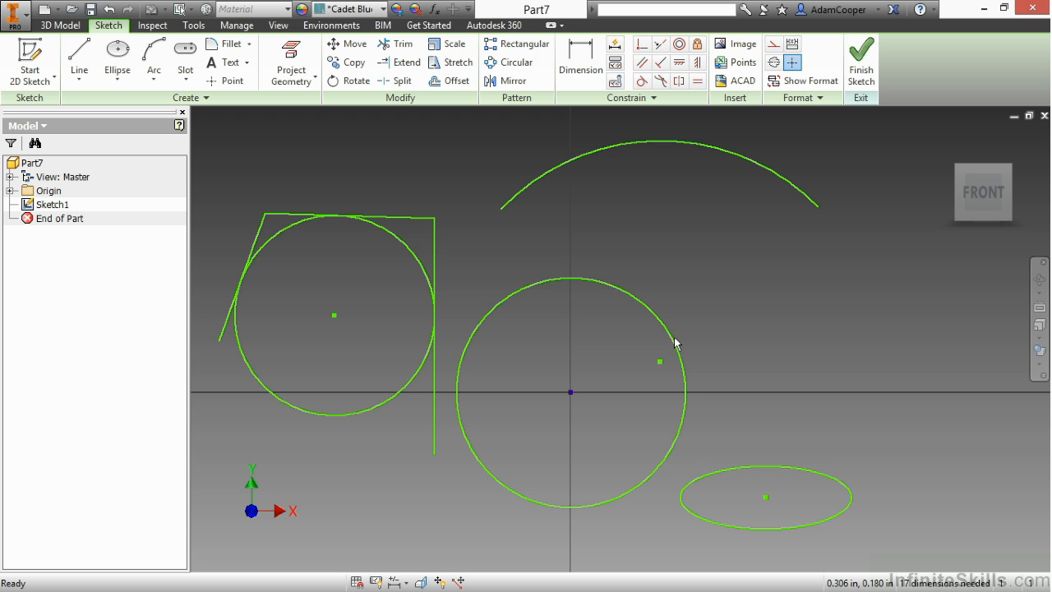
{"action": "mouse_move", "coordinate": [664, 370]}
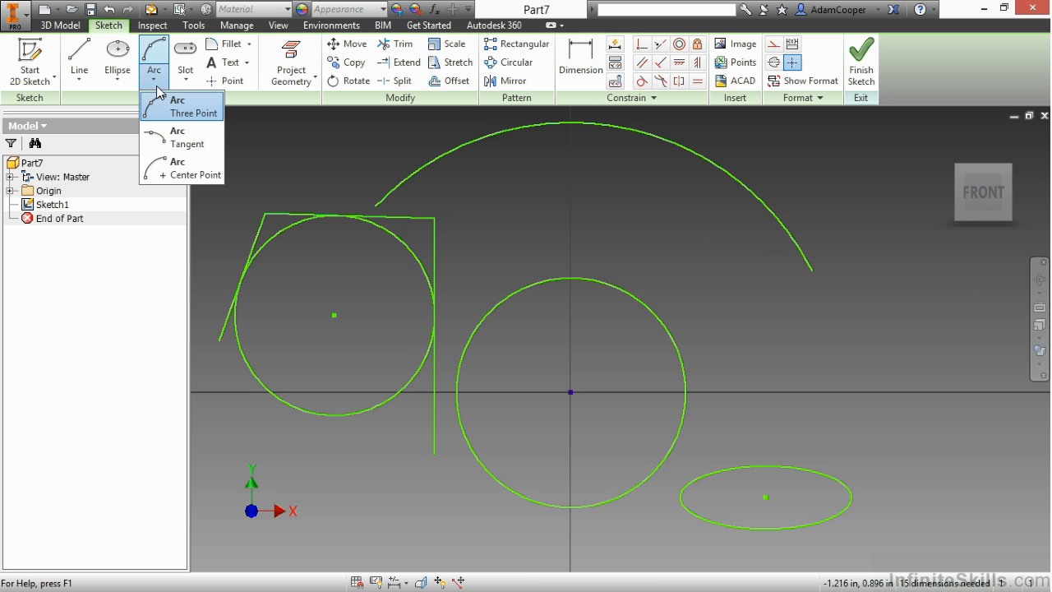
- Draw a small Tangent arc from the vertical line's top end and finish the command
{"action": "left_click", "coordinate": [195, 111]}
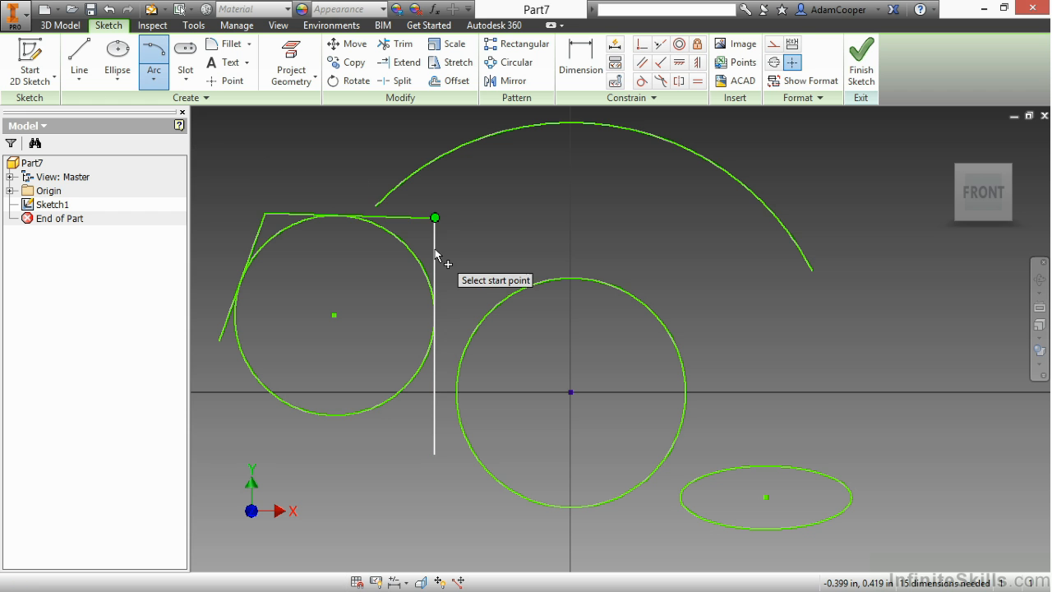
{"action": "left_click", "coordinate": [434, 217]}
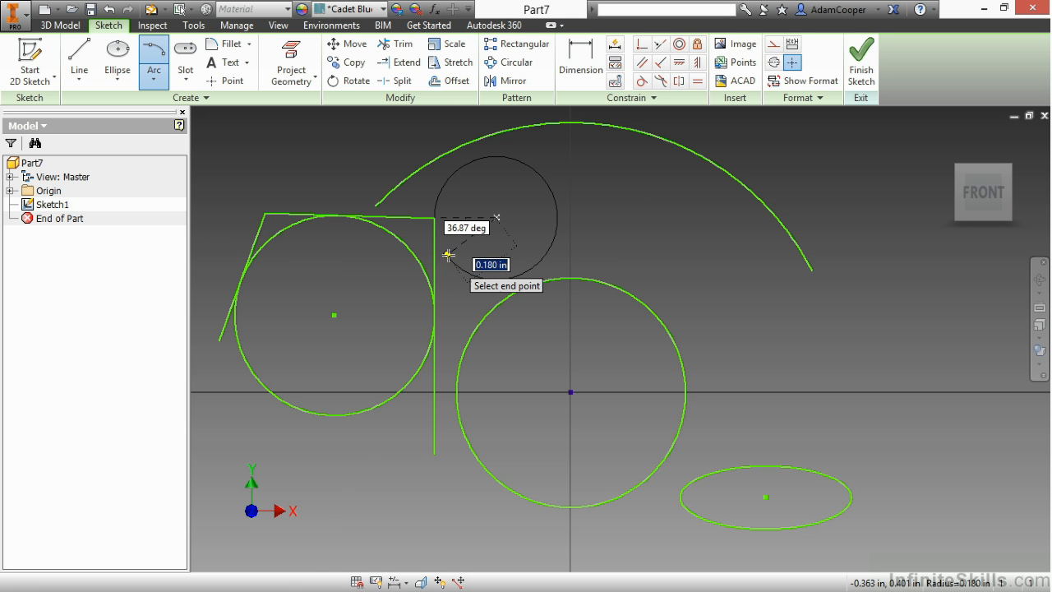
{"action": "mouse_move", "coordinate": [534, 220]}
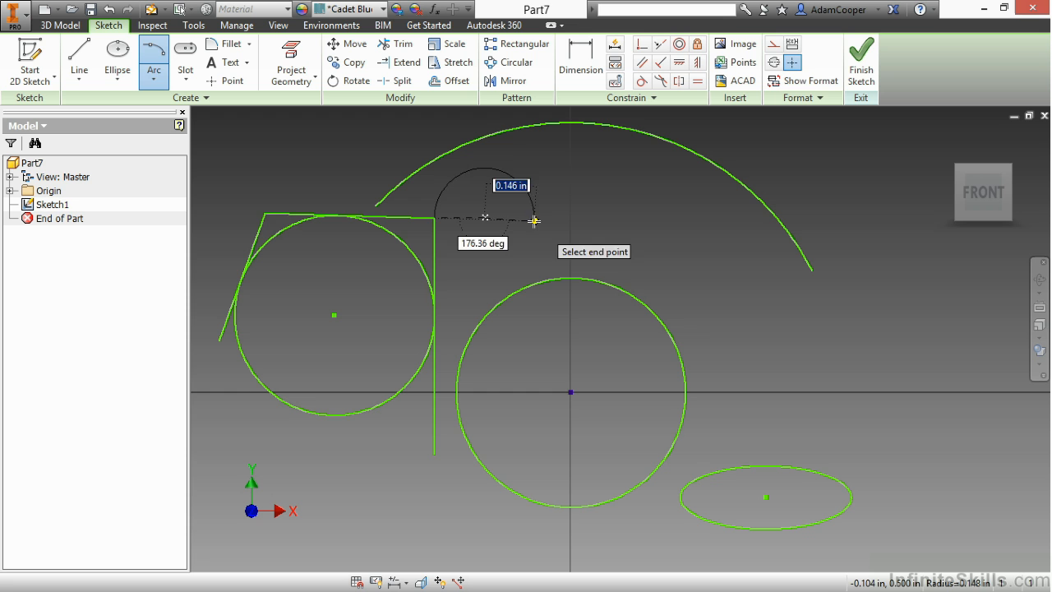
{"action": "left_click", "coordinate": [535, 220]}
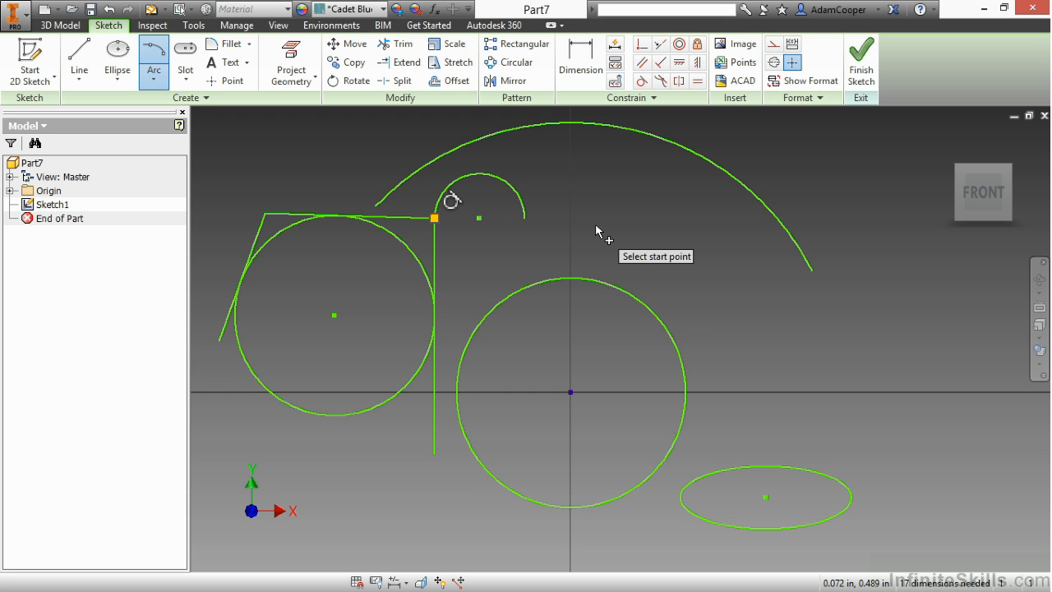
{"action": "right_click", "coordinate": [600, 230]}
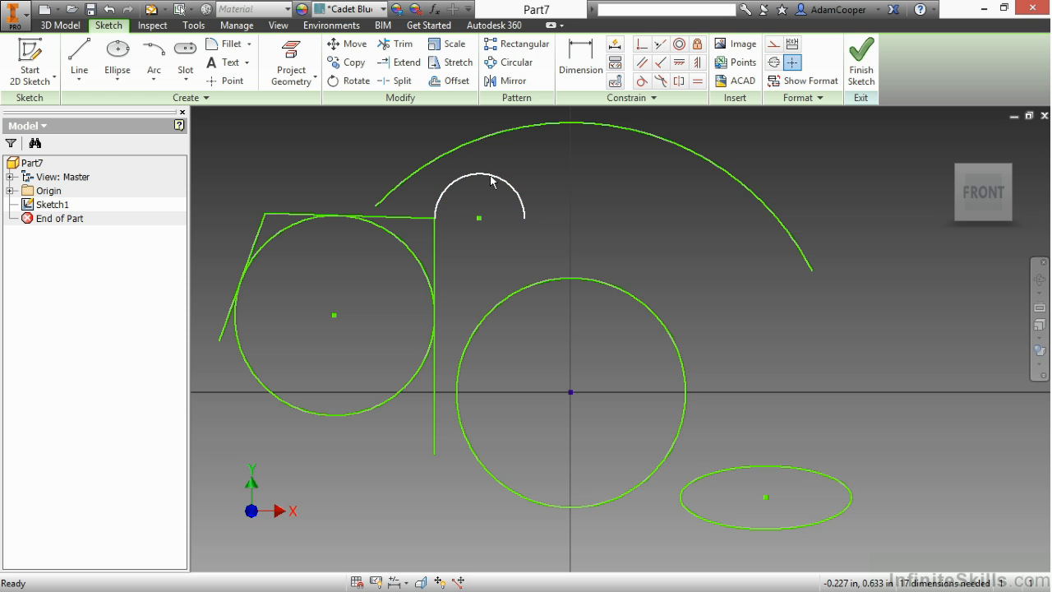
{"action": "mouse_move", "coordinate": [470, 168]}
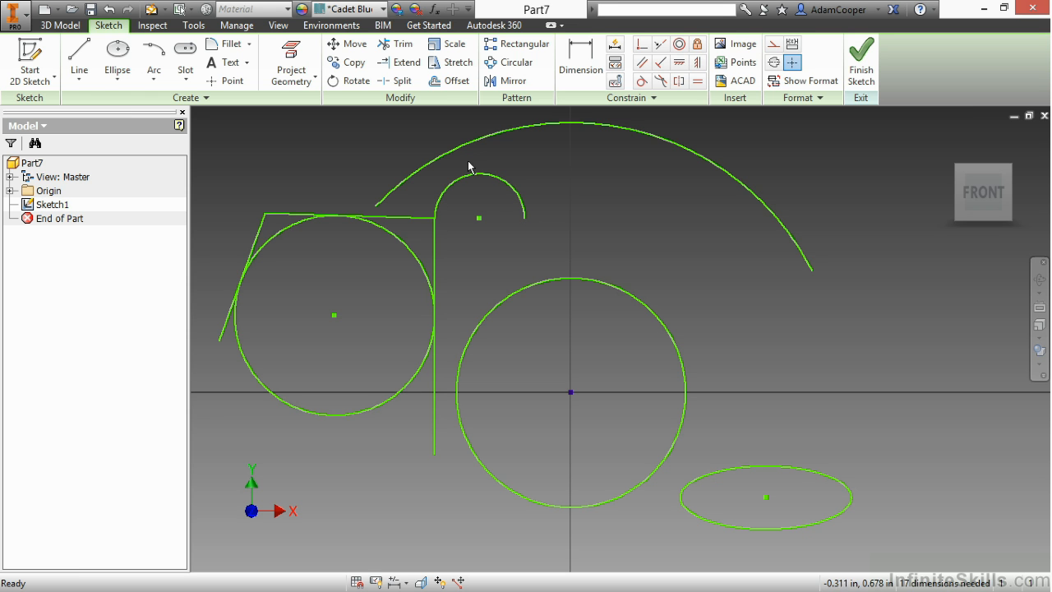
{"action": "mouse_move", "coordinate": [595, 235]}
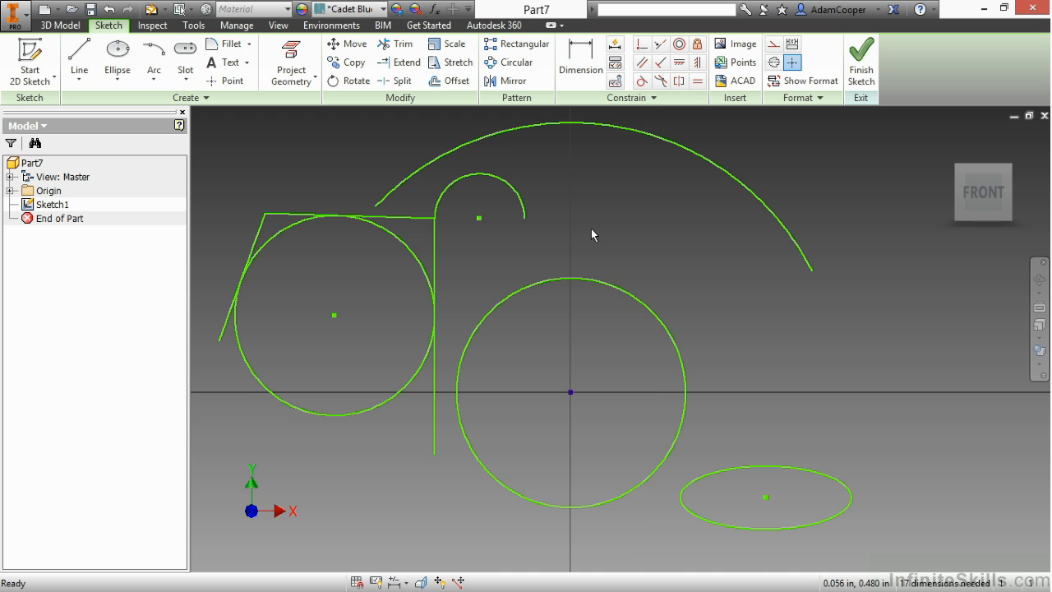
- Draw a horizontal line at the right and pull a tangent arc off its end for the hairpin
{"action": "right_click", "coordinate": [592, 237]}
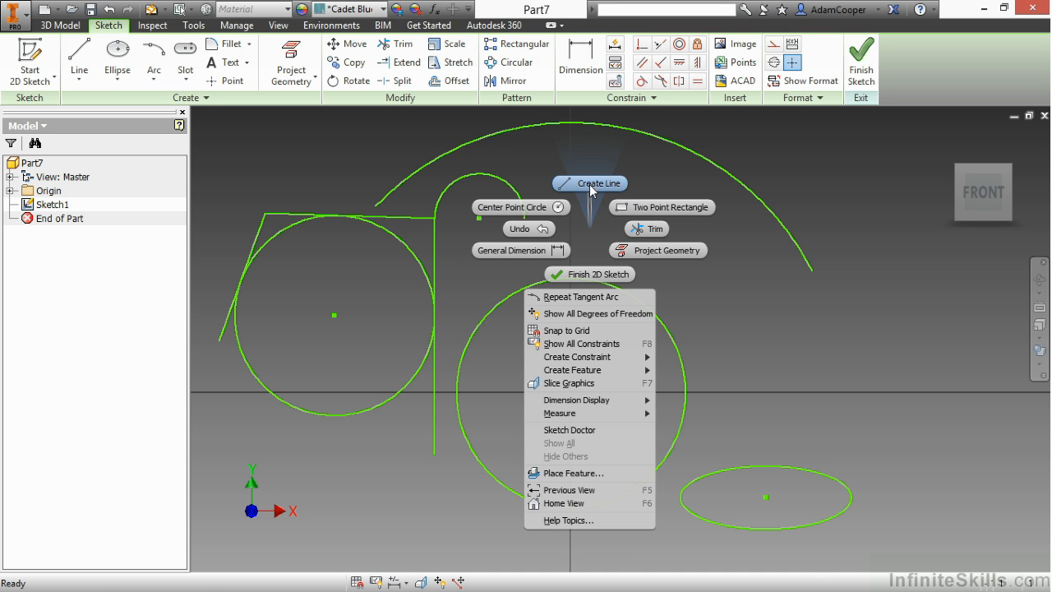
{"action": "left_click", "coordinate": [600, 184]}
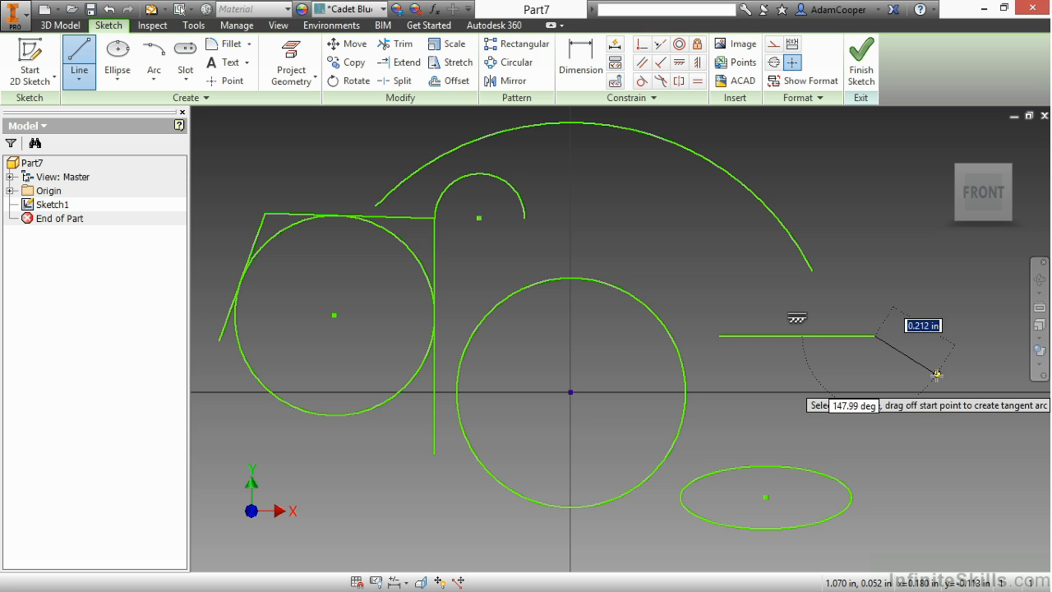
{"action": "mouse_move", "coordinate": [891, 349]}
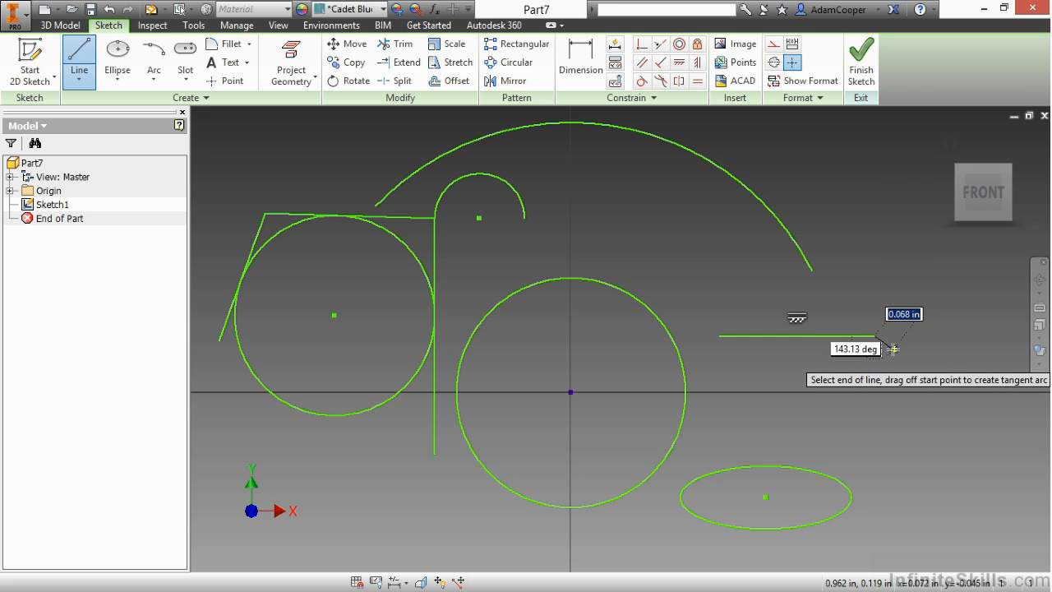
{"action": "mouse_move", "coordinate": [884, 343]}
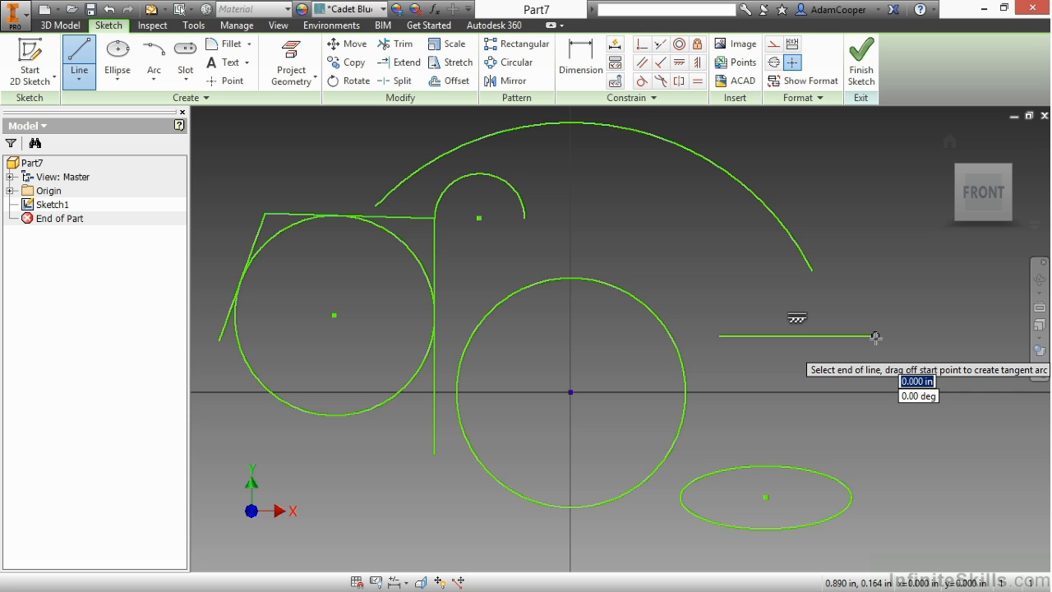
{"action": "left_click_drag", "start_coordinate": [874, 336], "coordinate": [926, 391]}
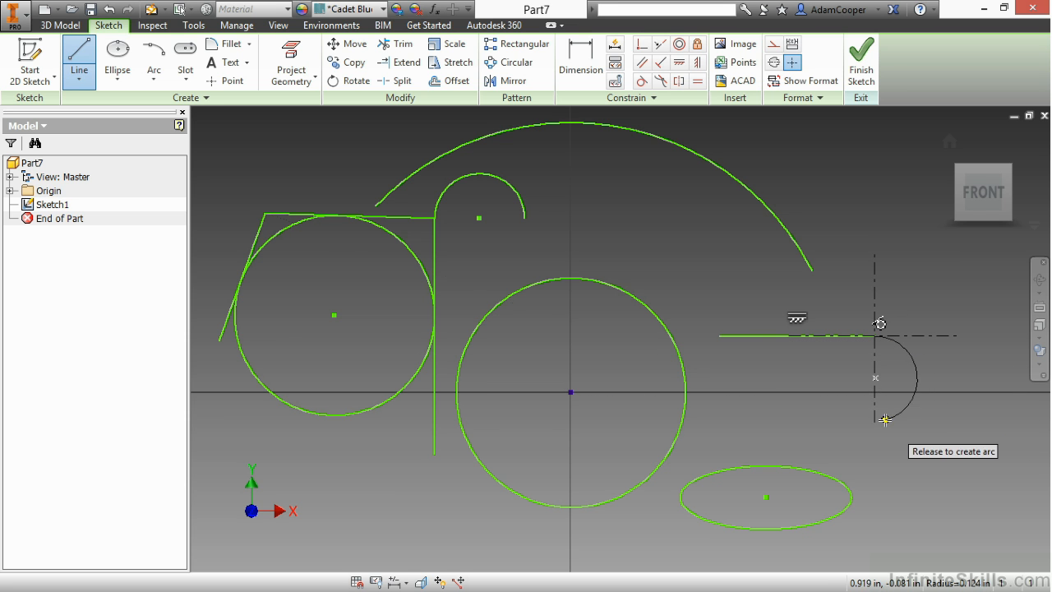
{"action": "mouse_move", "coordinate": [876, 424]}
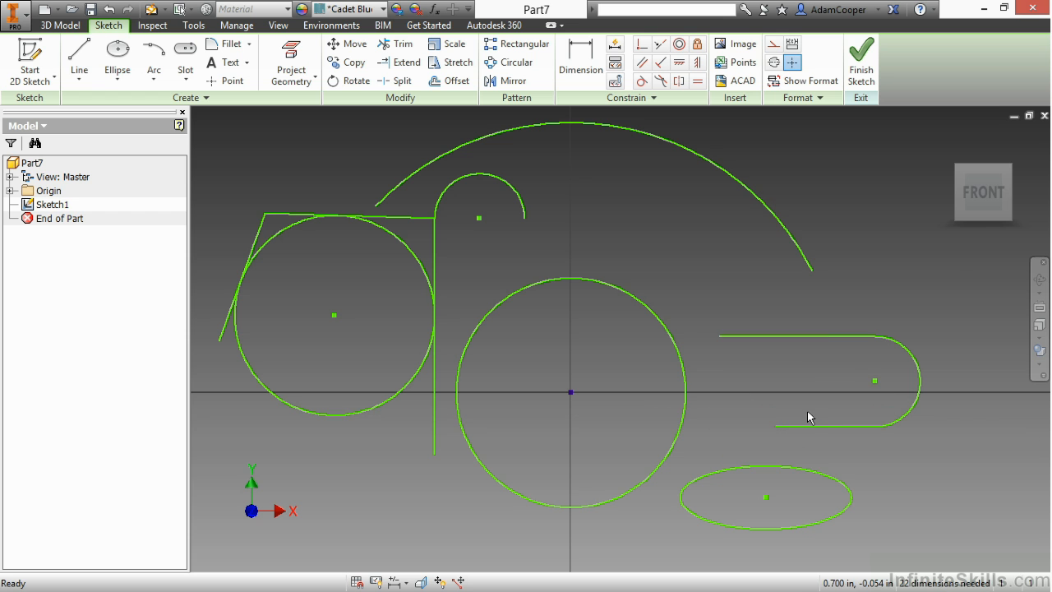
- Draw a Center Point arc centred on the sketch origin inside the middle circle
{"action": "left_click", "coordinate": [154, 69]}
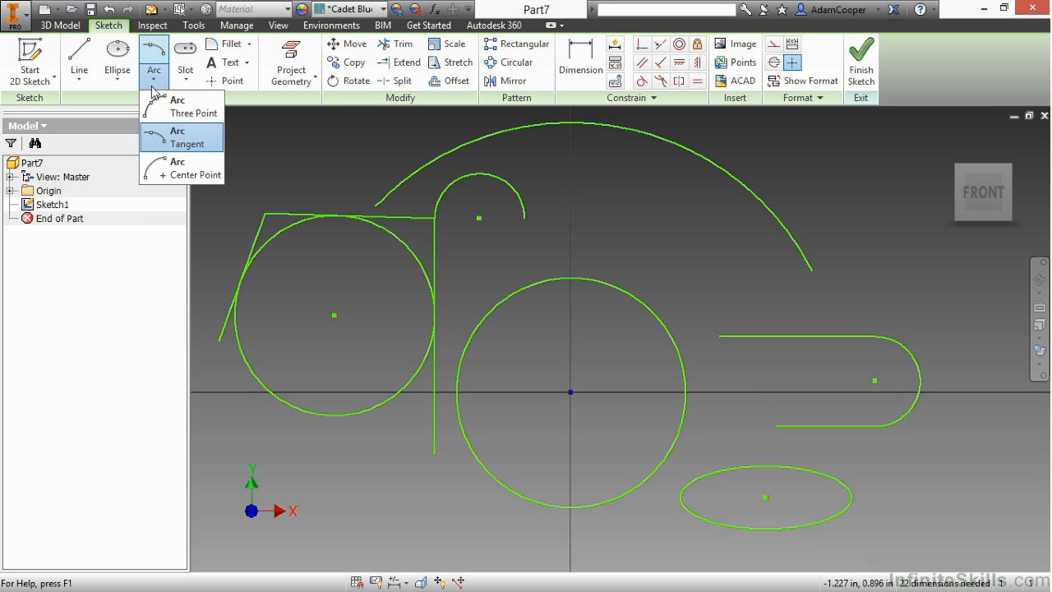
{"action": "mouse_move", "coordinate": [206, 168]}
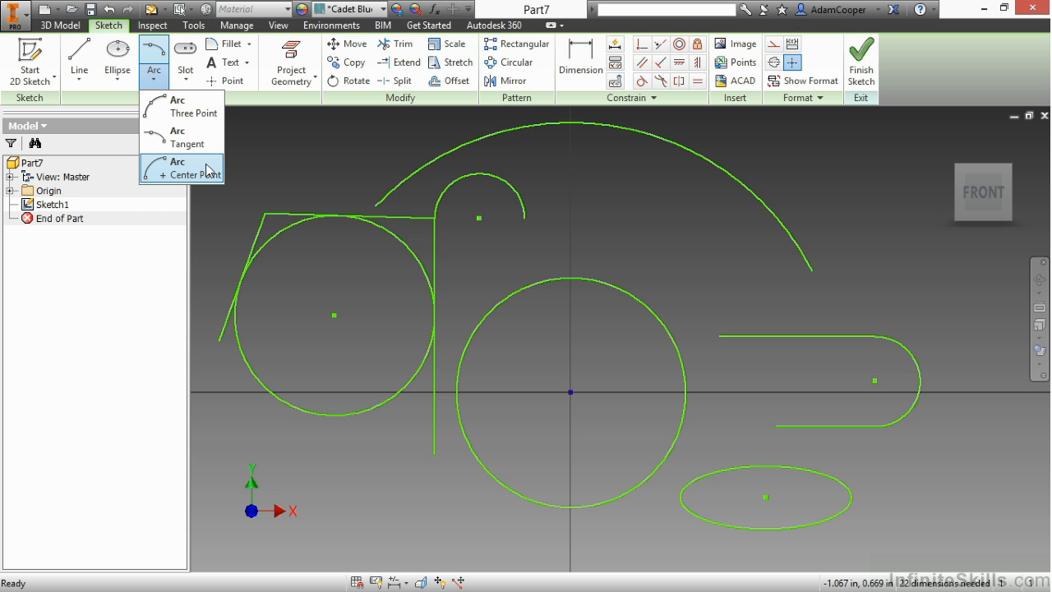
{"action": "left_click", "coordinate": [177, 168]}
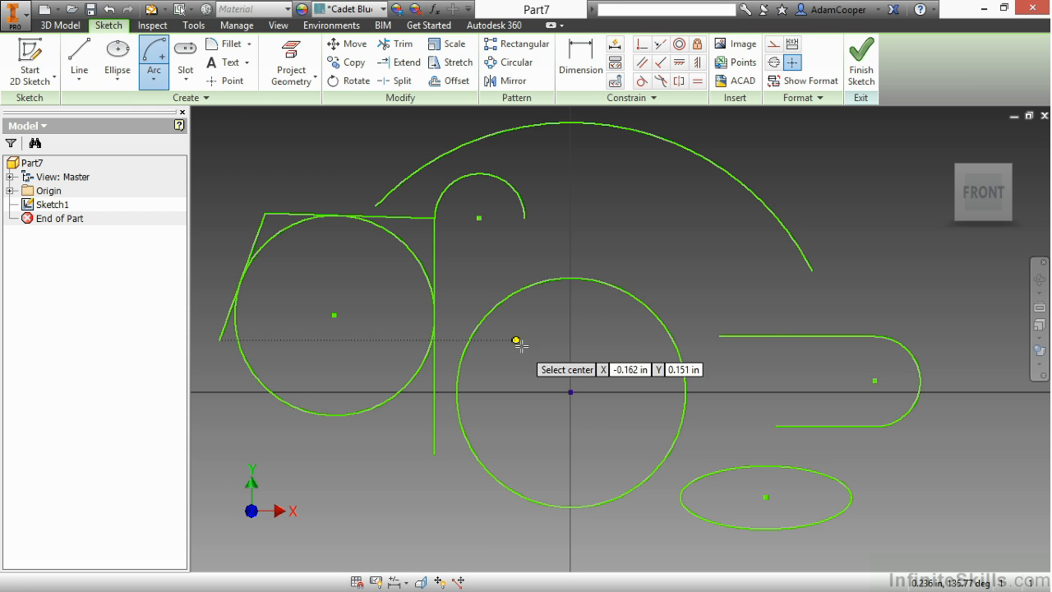
{"action": "left_click", "coordinate": [572, 391]}
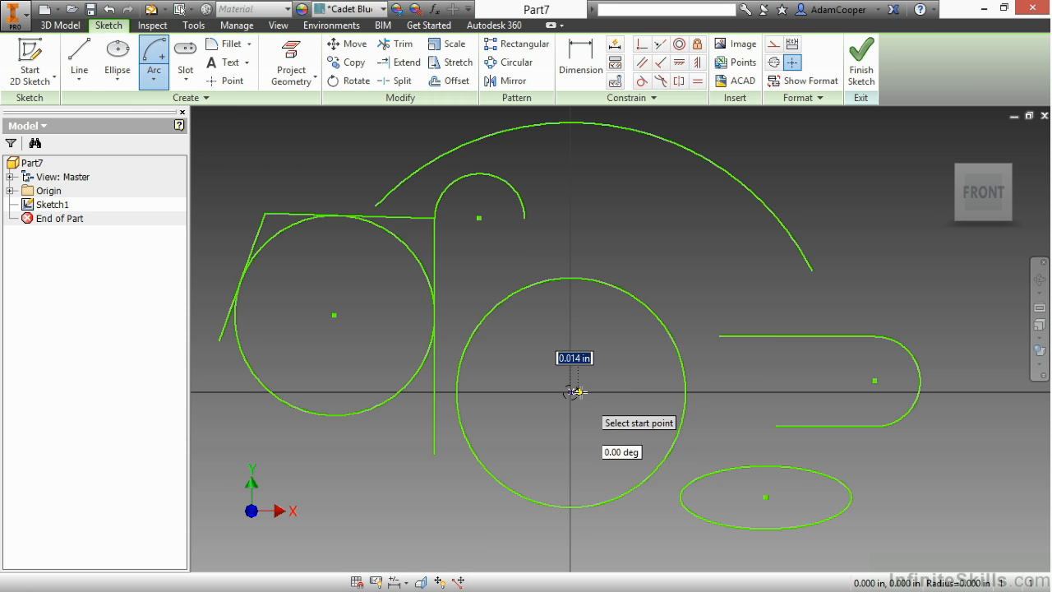
{"action": "mouse_move", "coordinate": [645, 391]}
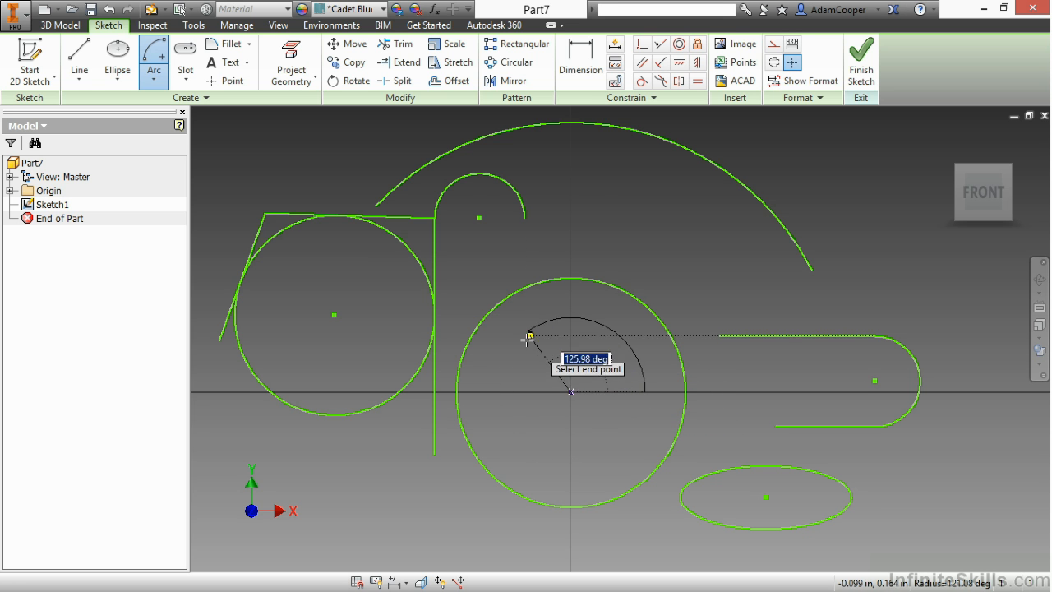
{"action": "left_click", "coordinate": [529, 335]}
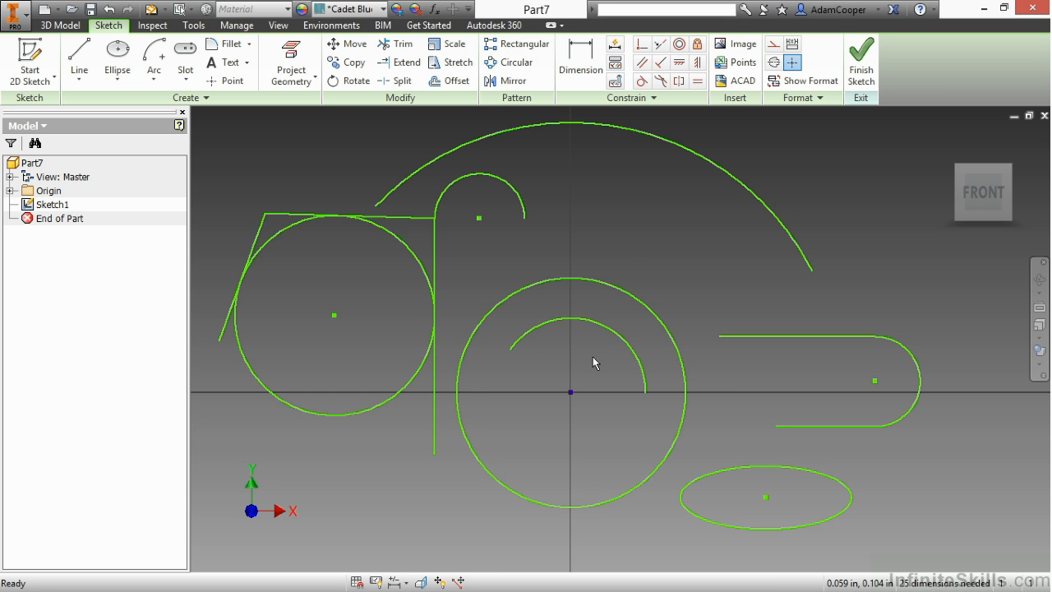
{"action": "mouse_move", "coordinate": [639, 237]}
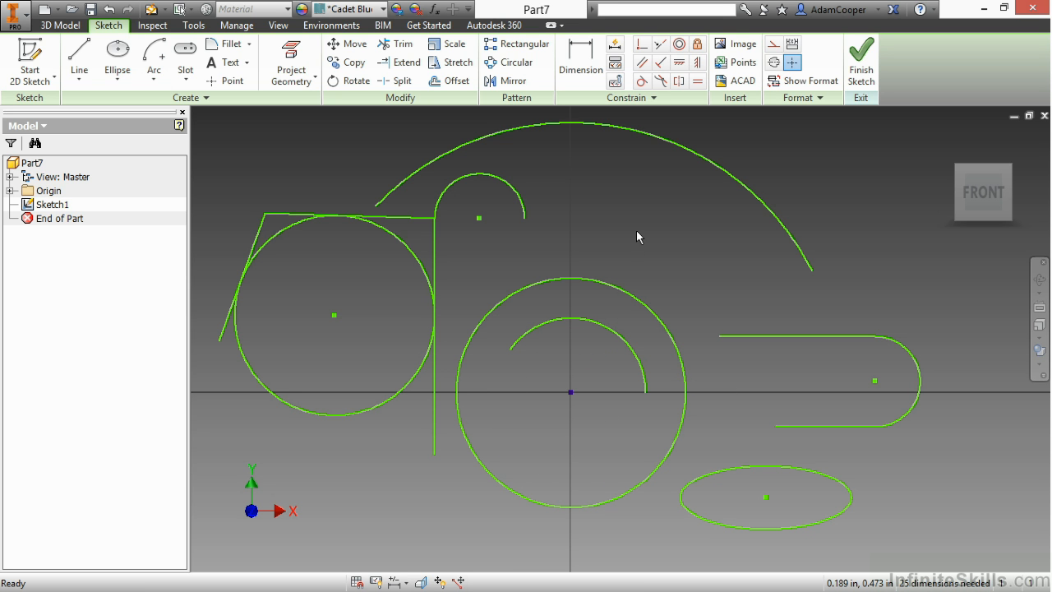